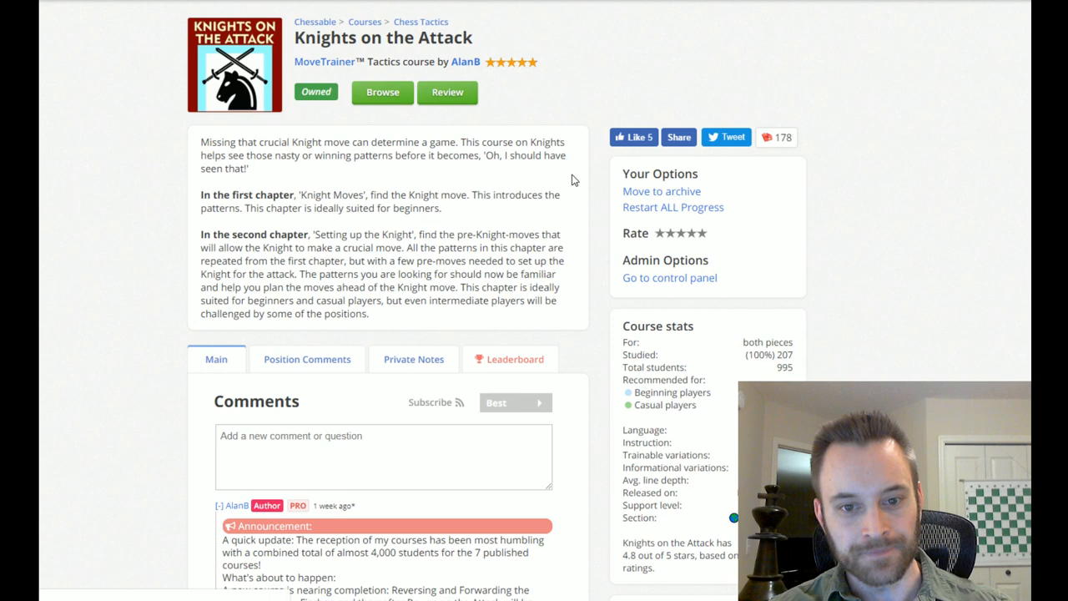
View author AlanB's profile and browse his seven published tactics courses
click(464, 61)
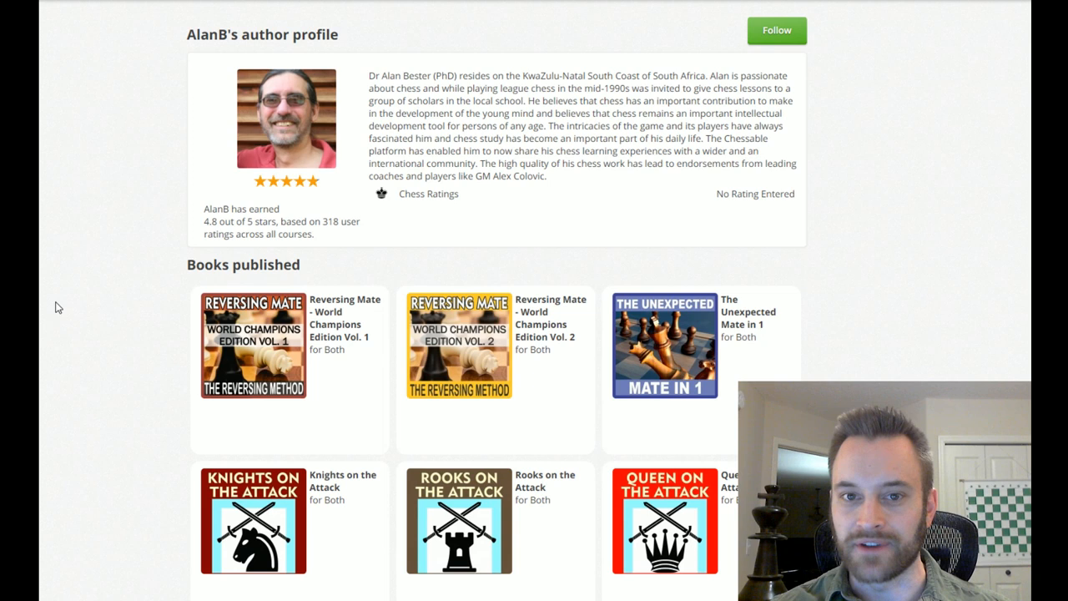
mouse_move(598, 259)
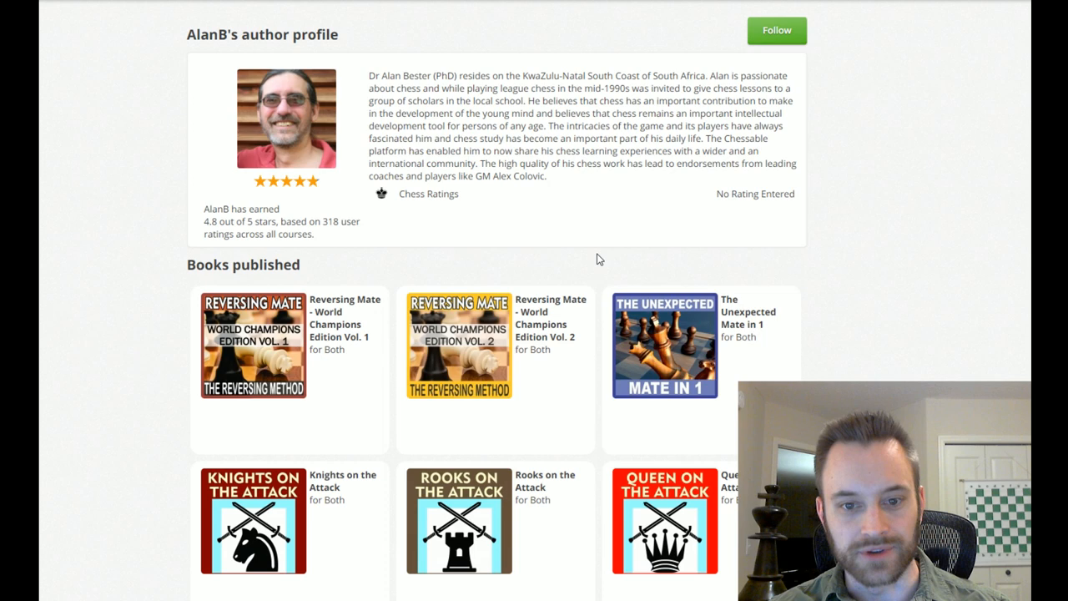
scroll(down, 3)
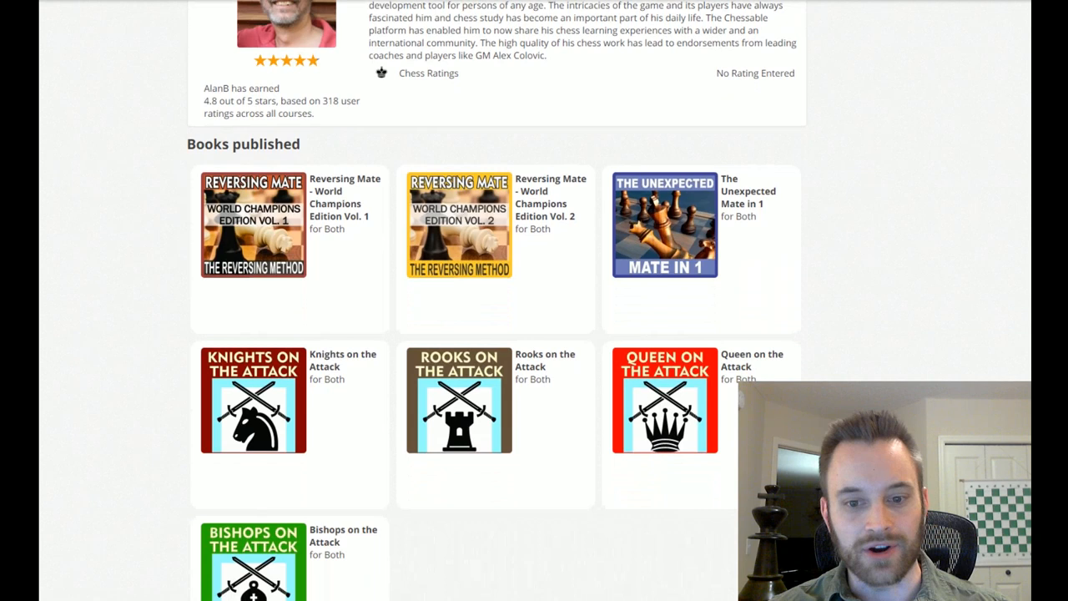
scroll(down, 3)
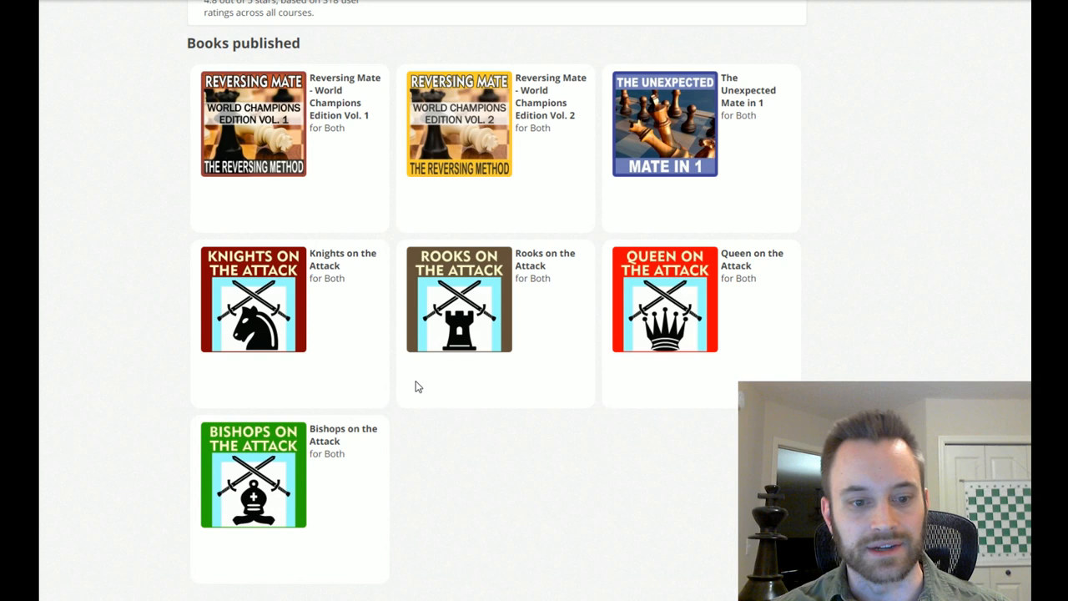
scroll(down, 3)
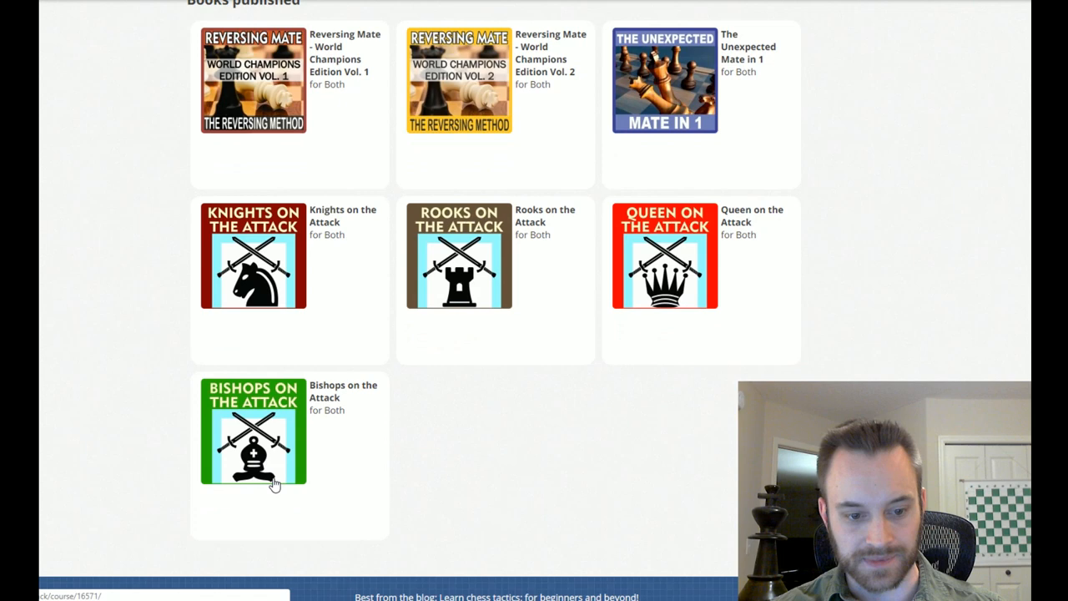
click(459, 255)
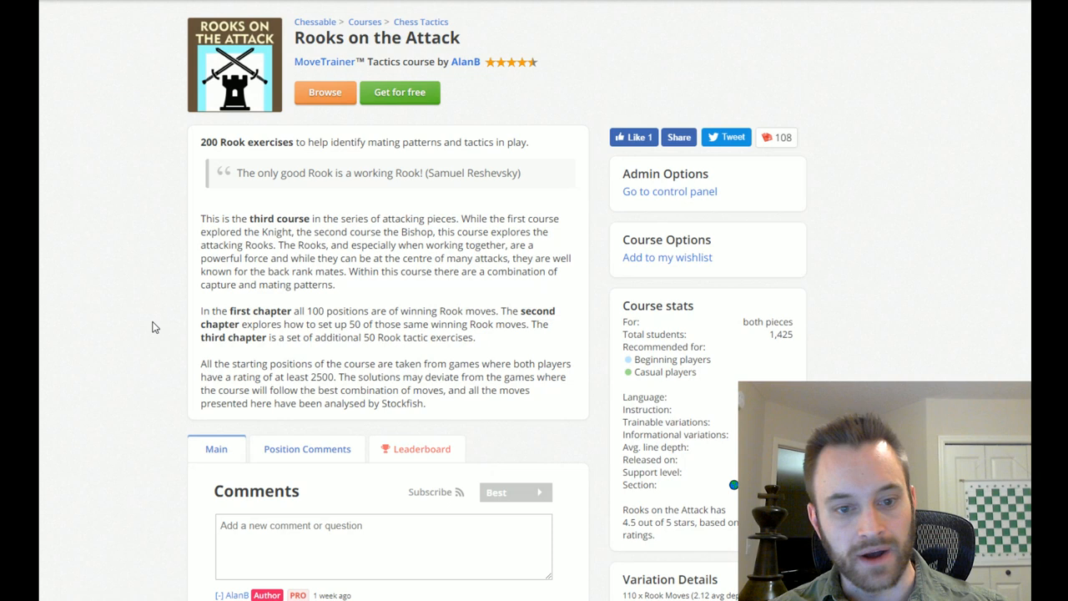
double_click(779, 333)
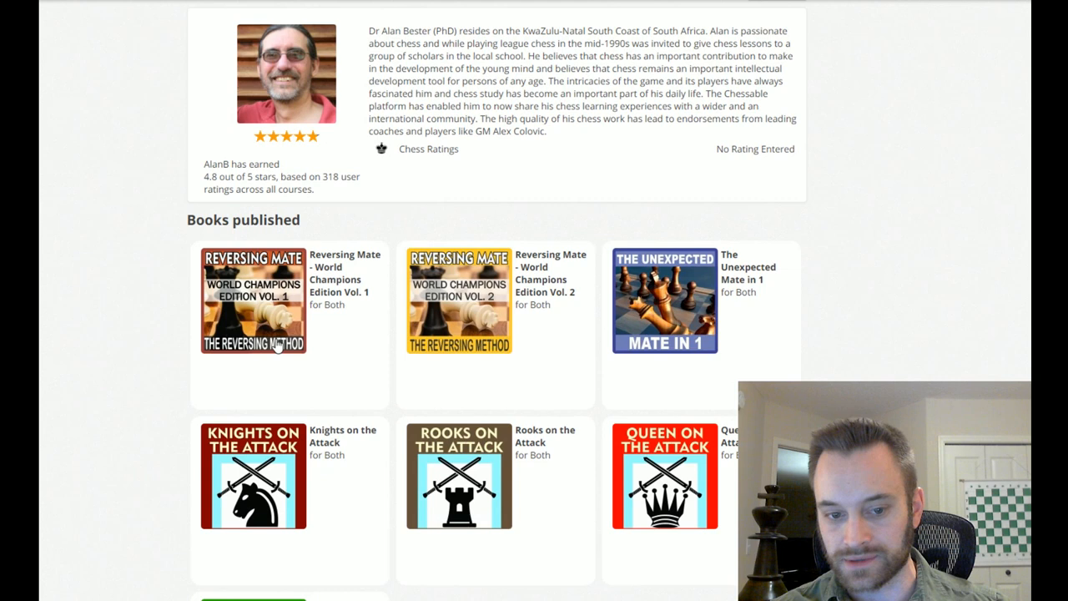
mouse_move(98, 280)
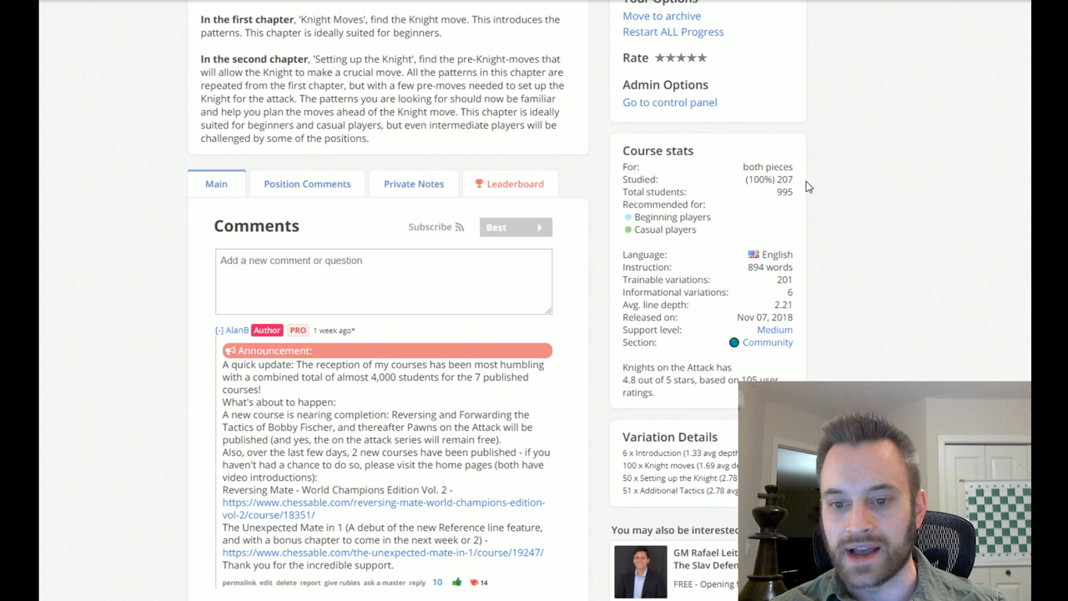
mouse_move(838, 310)
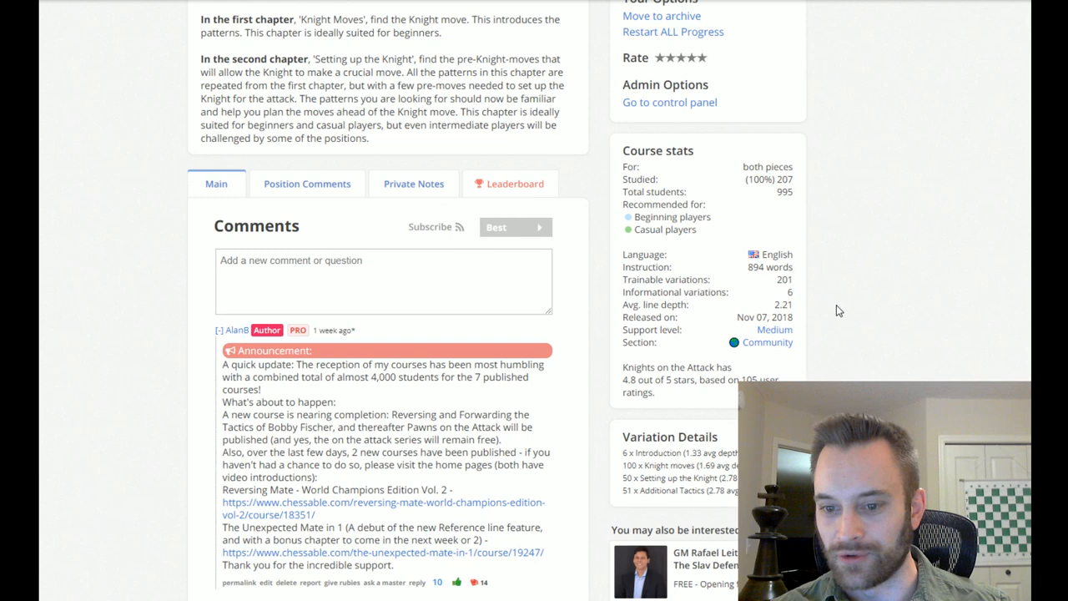
Browse the Knights on the Attack course stats down to the Introduction chapter list
scroll(down, 3)
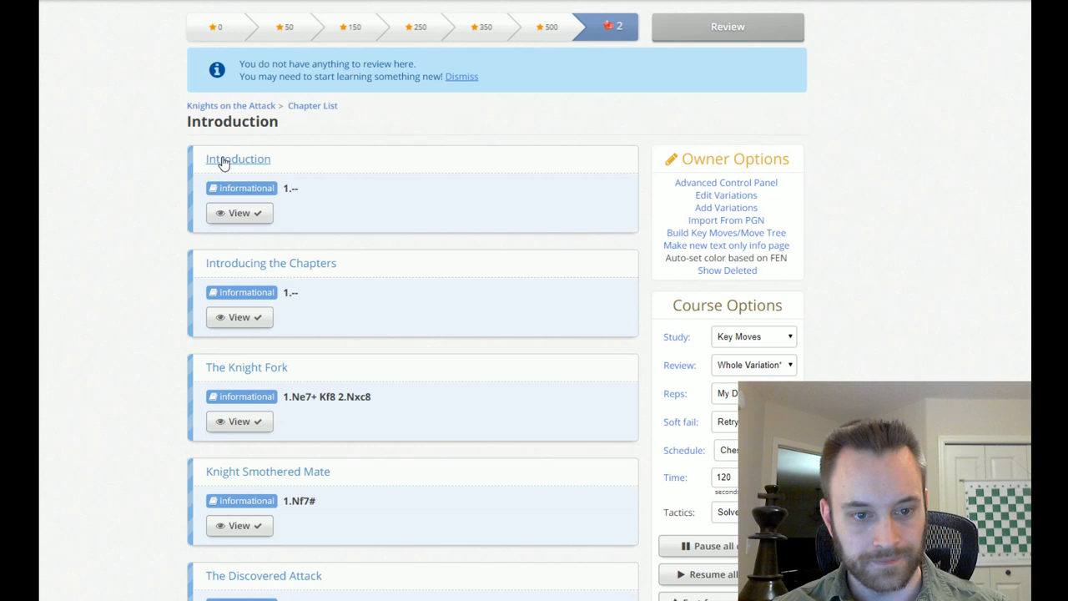
Browse the Introduction chapter's lines and view The Double Check lesson
click(237, 159)
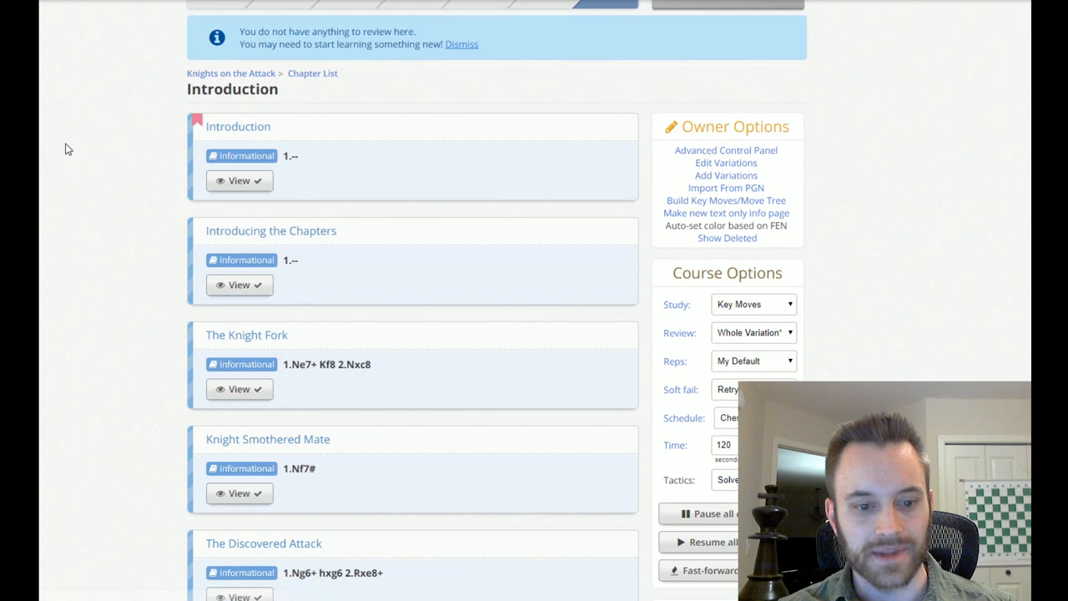
click(238, 389)
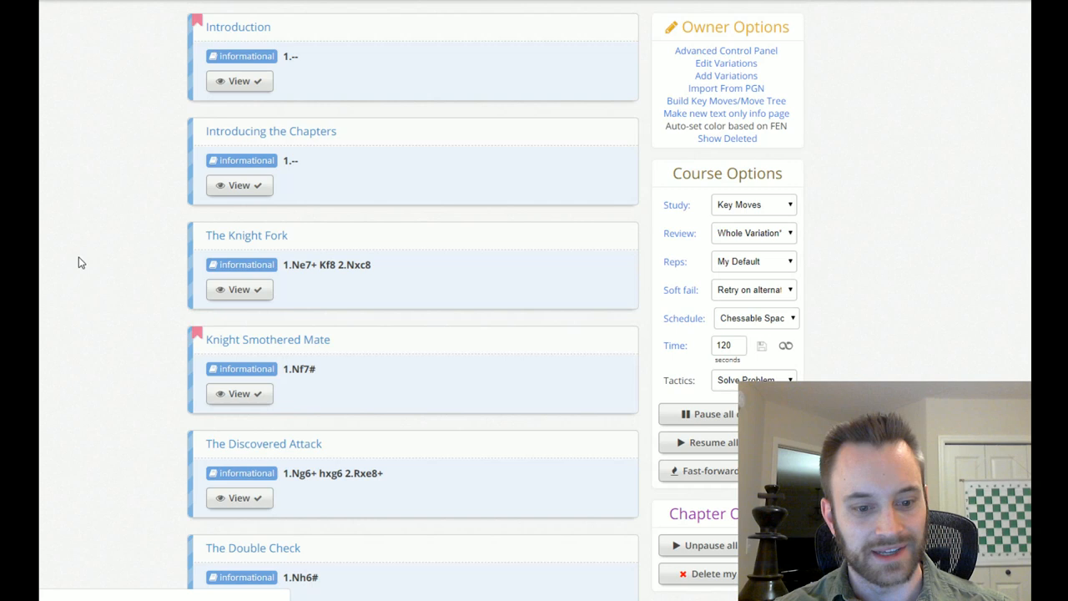
click(240, 497)
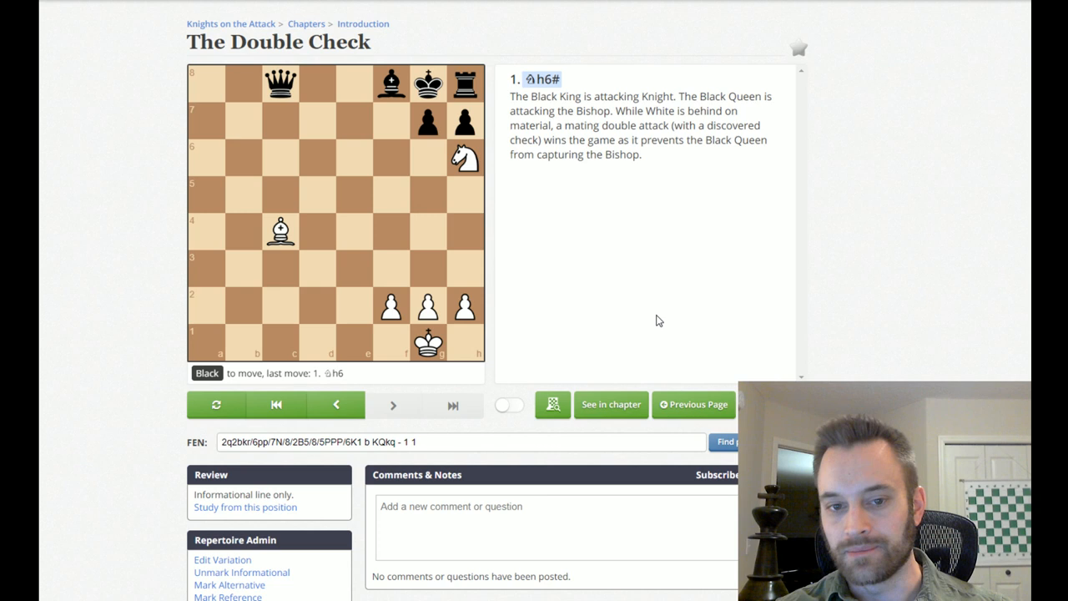
mouse_move(642, 312)
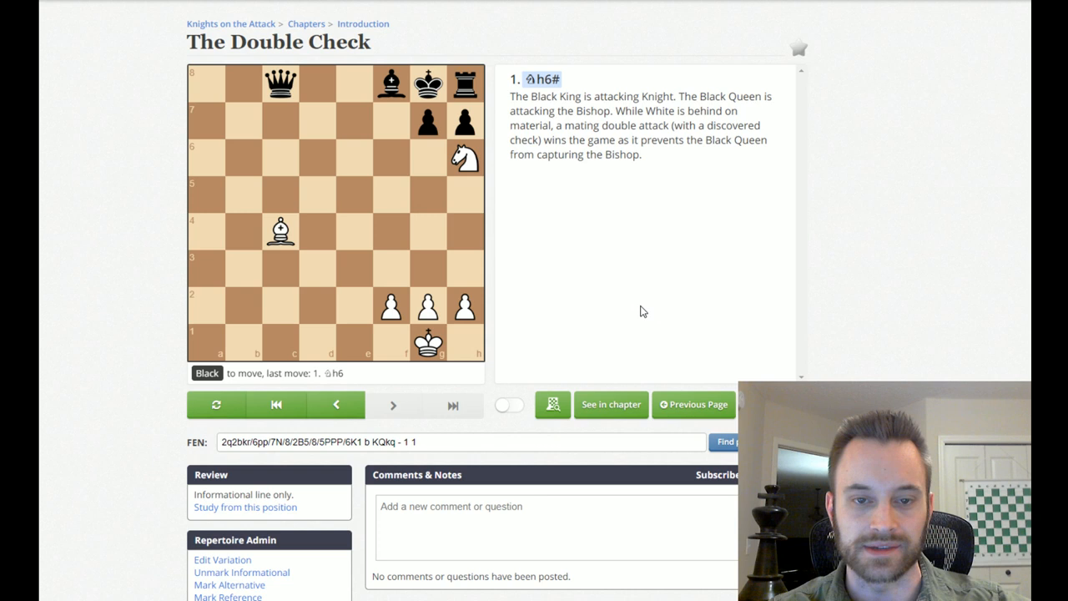
mouse_move(384, 214)
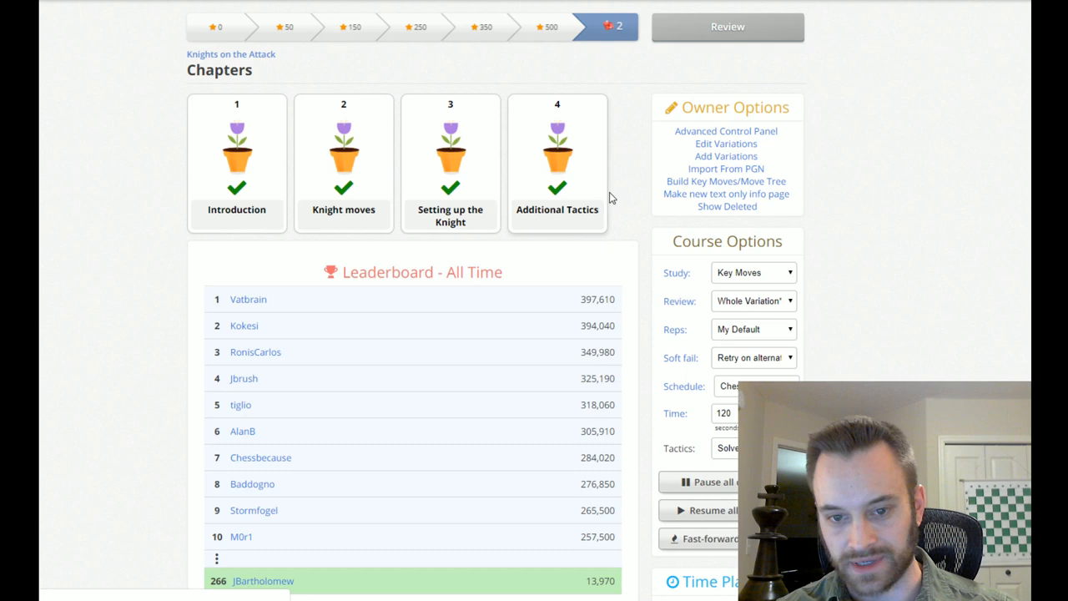
View the Introducing the Chapters lesson with its chapter descriptions
click(237, 163)
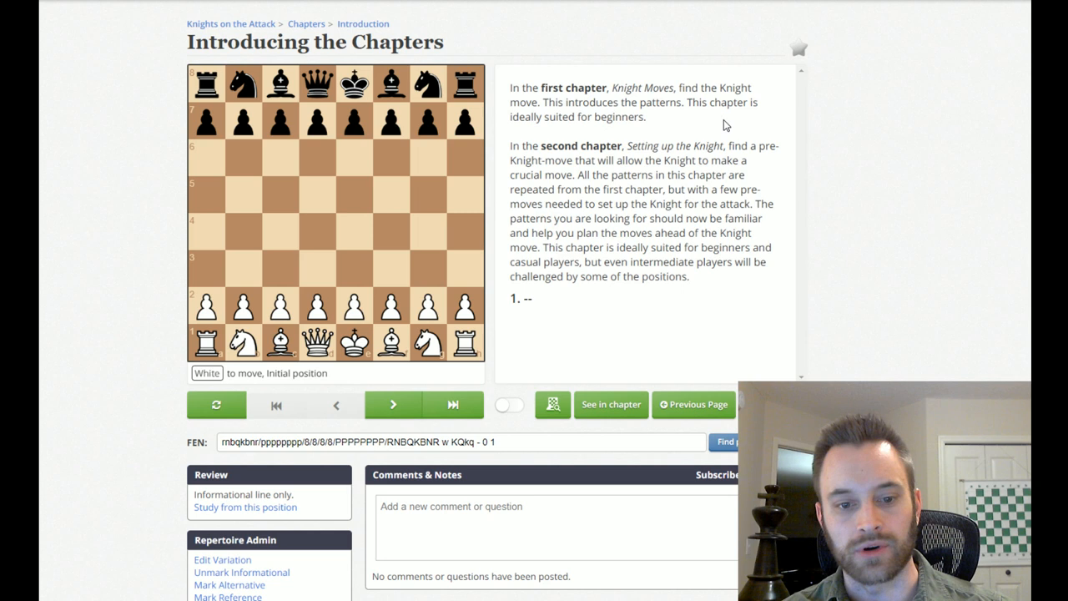
mouse_move(721, 115)
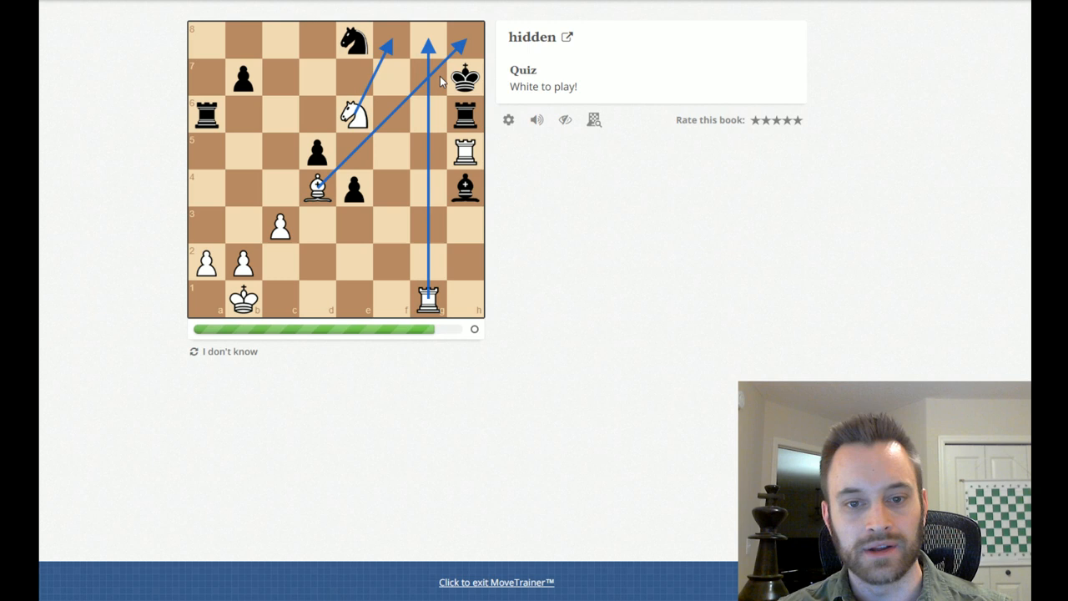
Solve Exercise 77 with Nf8# for a 100% accuracy session
click(390, 40)
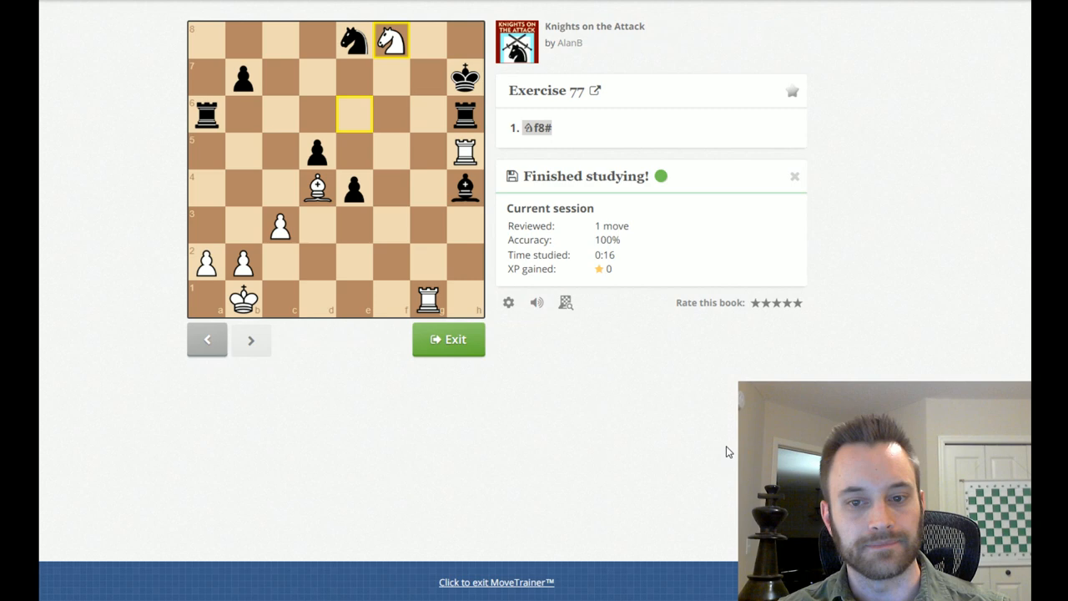
Finish the Exercise 32 sessions and return to the Setting up the Knight exercise list
click(447, 338)
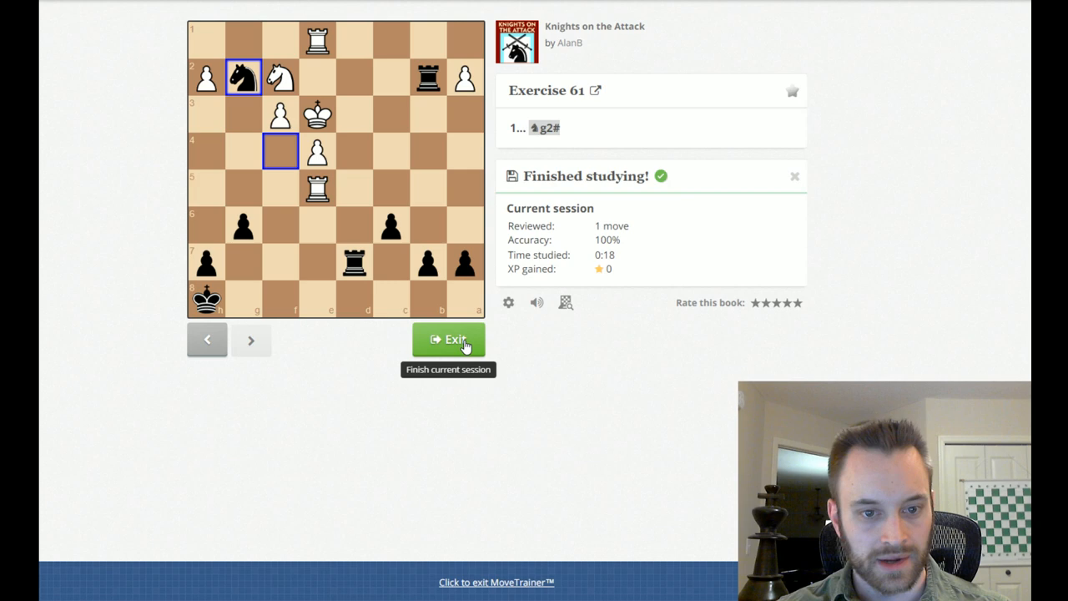
click(447, 339)
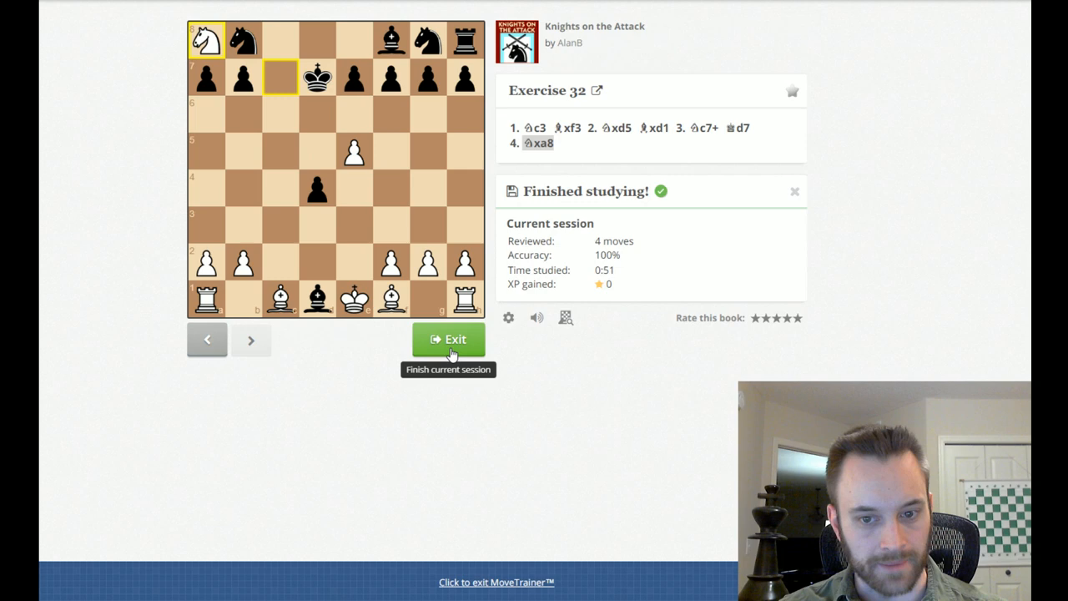
click(447, 339)
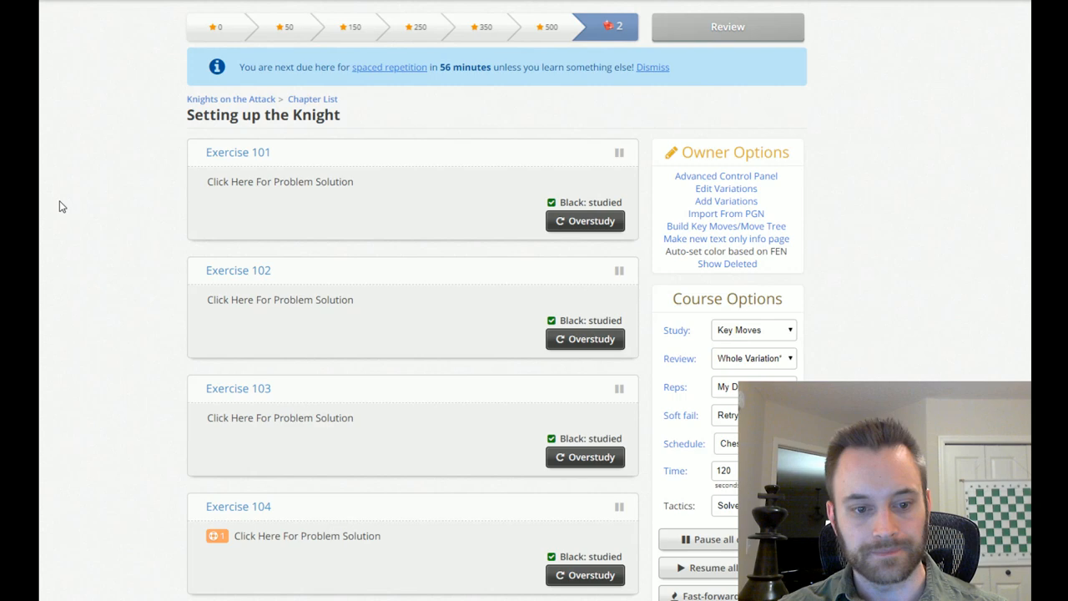
Solve Exercise 131 ending in Nh6# at 100% accuracy and end the session
scroll(down, 3)
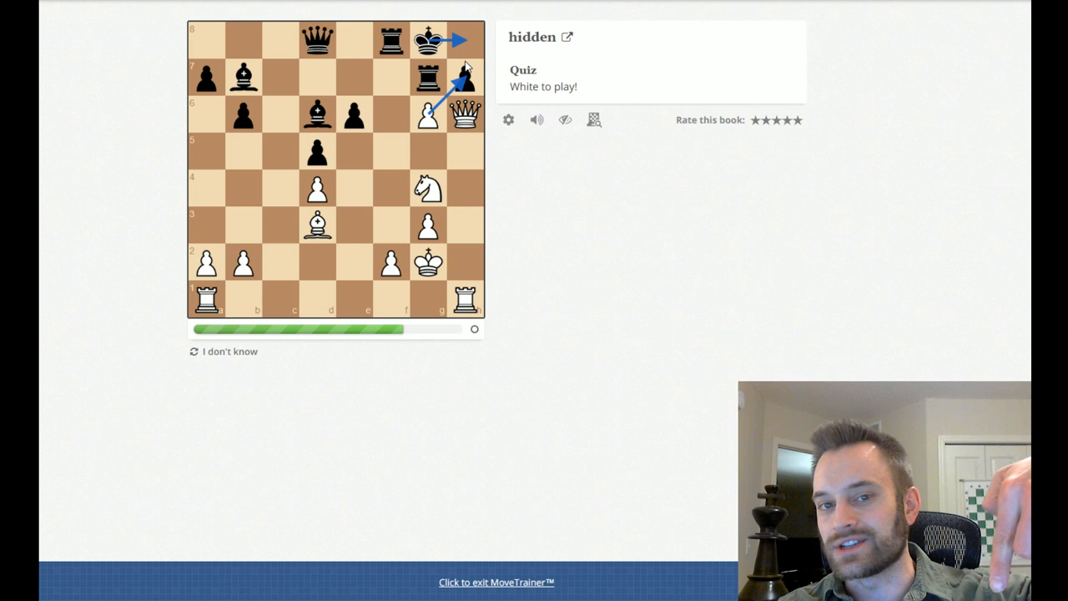
click(428, 79)
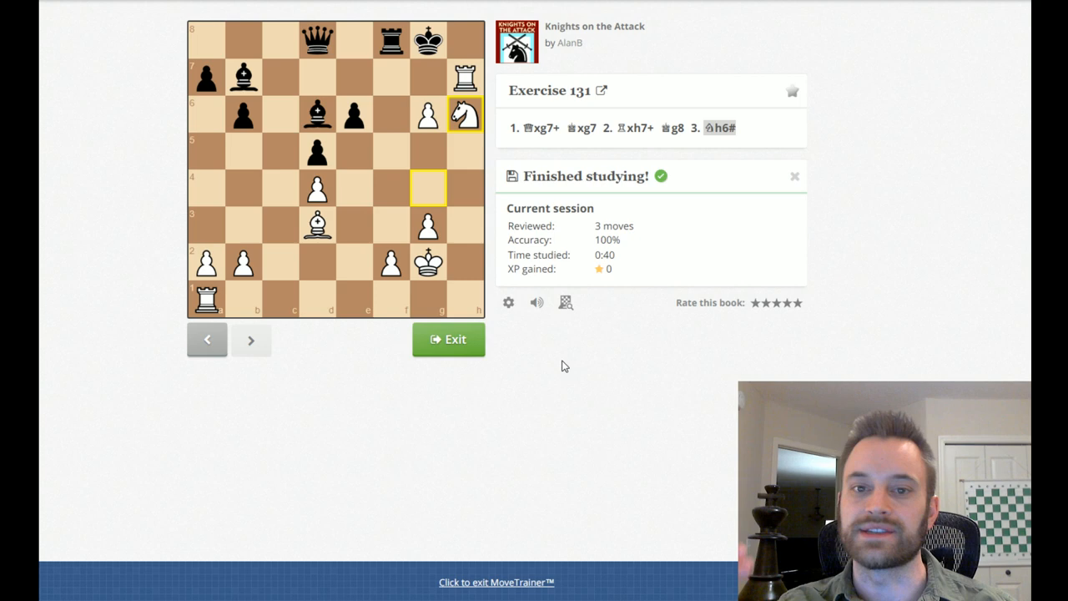
click(447, 339)
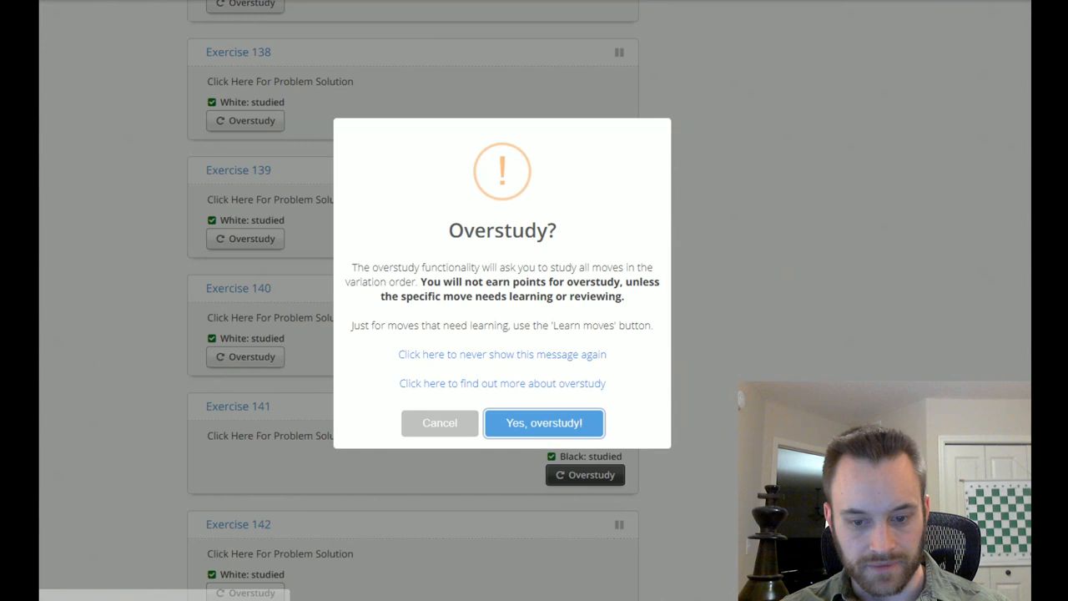
Overstudy Exercise 141, solve it ending in Kg3#, and end the session
click(544, 424)
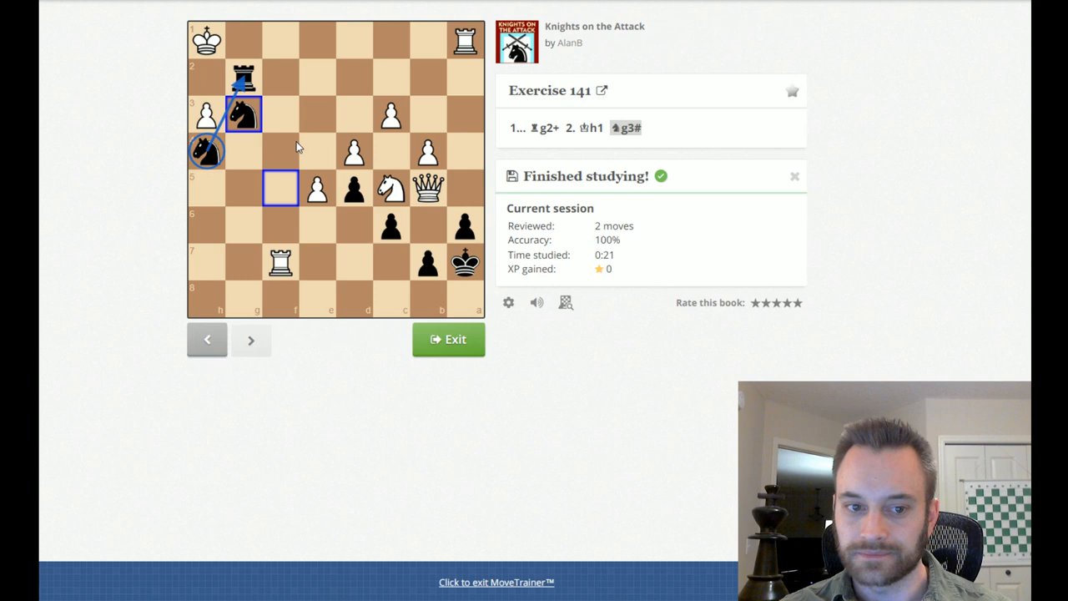
click(447, 339)
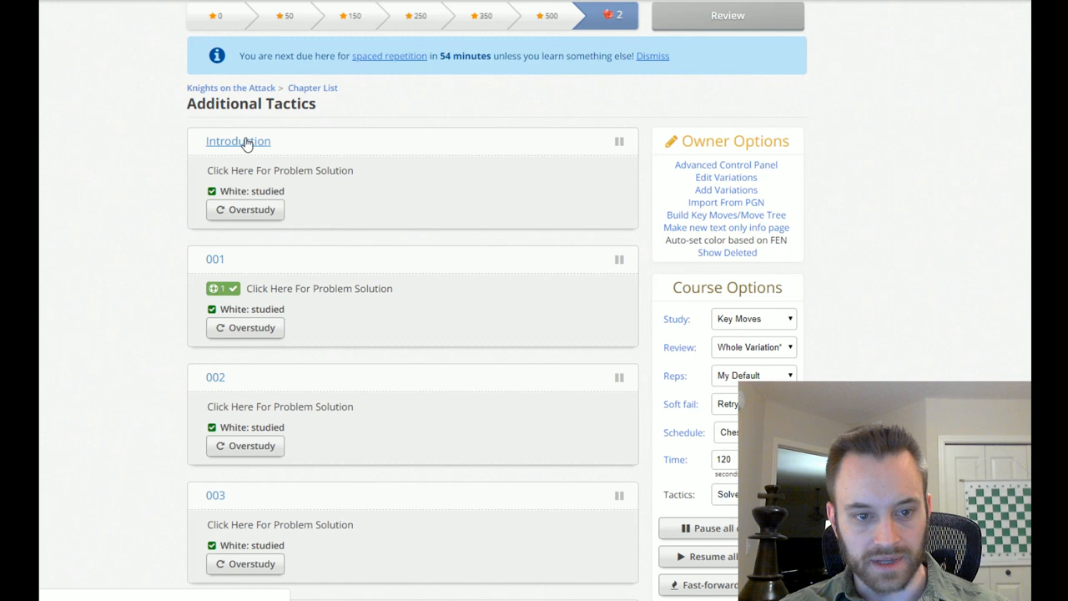
View the Additional Tactics introduction on positions from 2500+ rated players' games
click(237, 140)
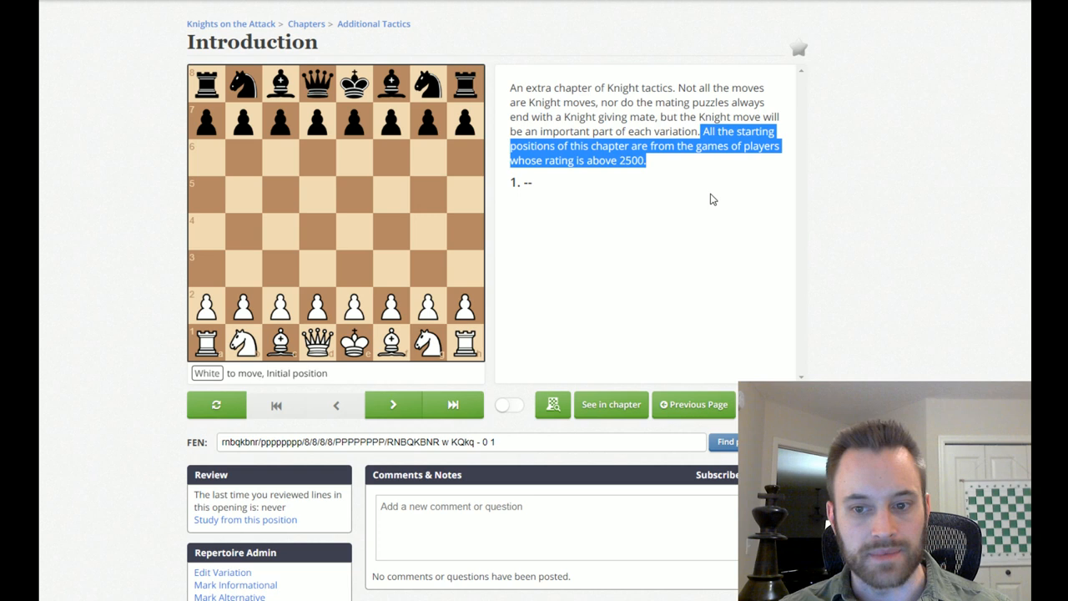
mouse_move(709, 171)
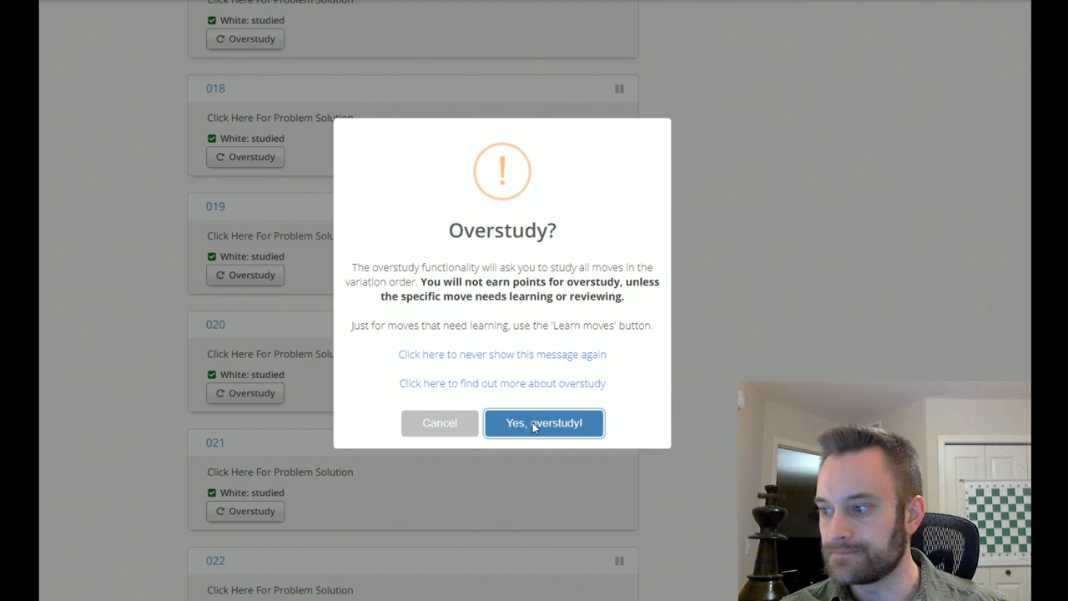
Overstudy Additional Tactics exercise 036, solve it ending in Rxh2#, and end the session
click(544, 424)
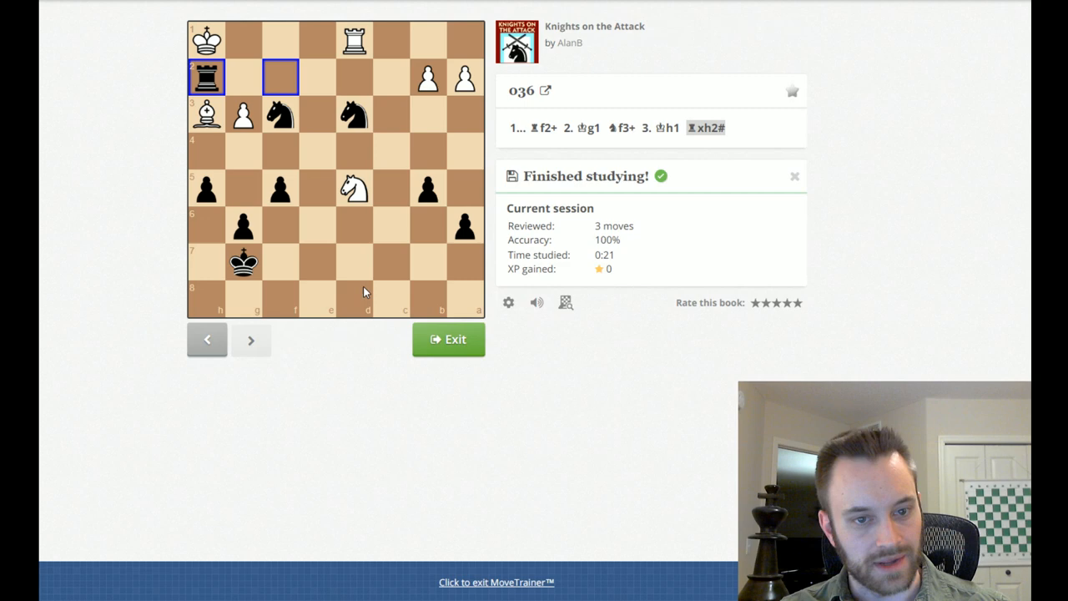
click(447, 338)
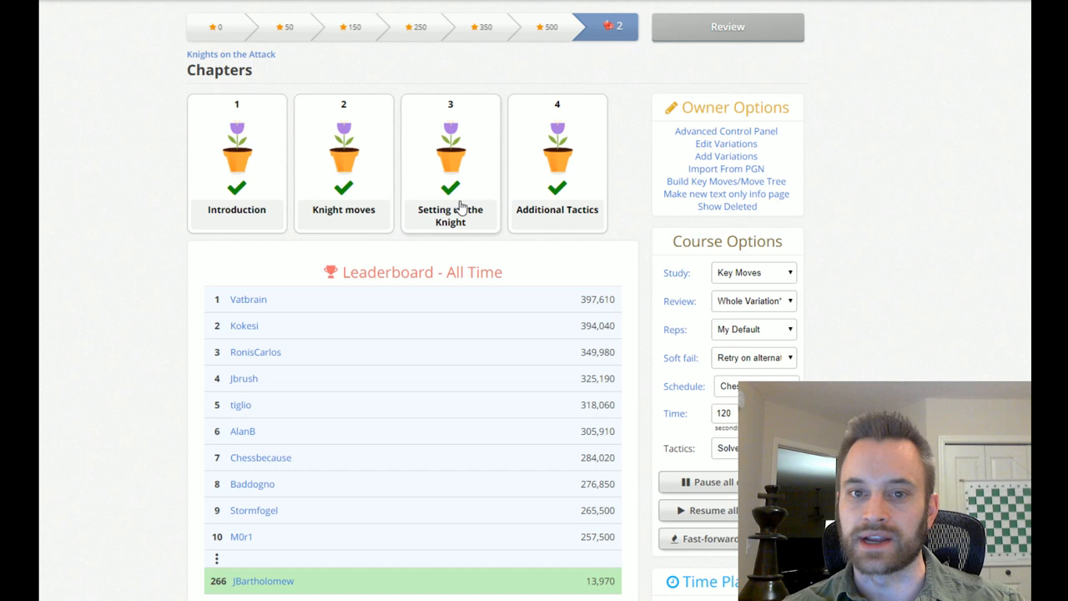
mouse_move(526, 208)
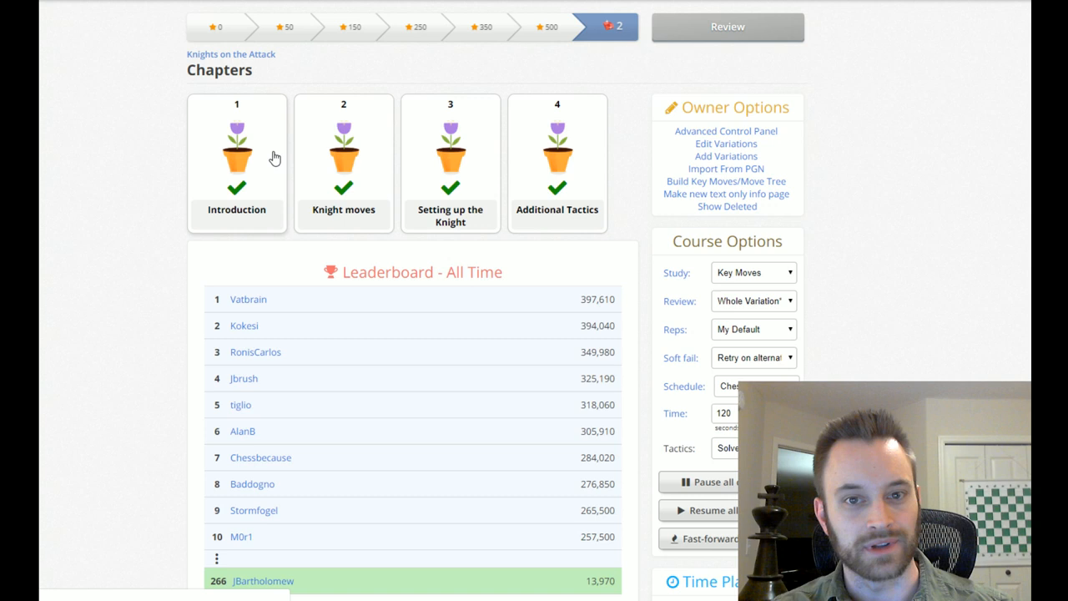
mouse_move(885, 231)
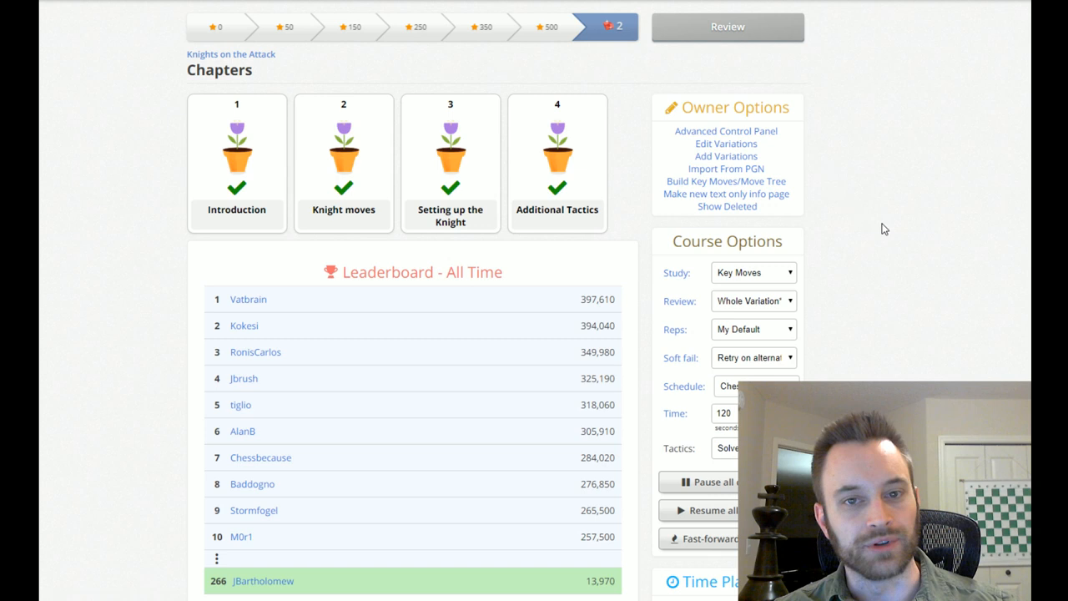
Scroll the Knights on the Attack overview down to the leaderboard and Course Options with Schedule
scroll(down, 3)
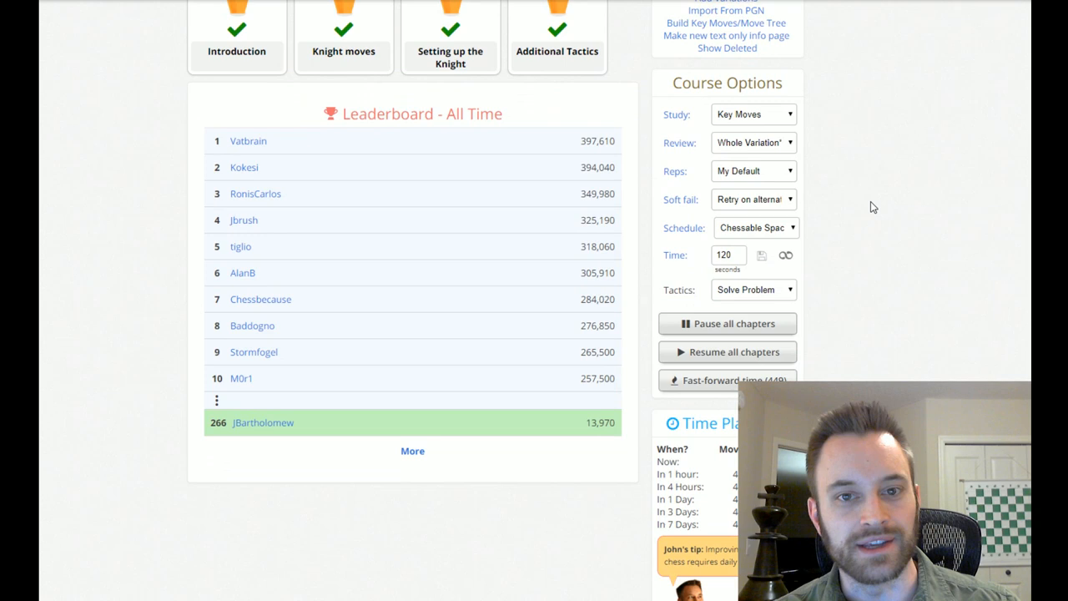
mouse_move(845, 271)
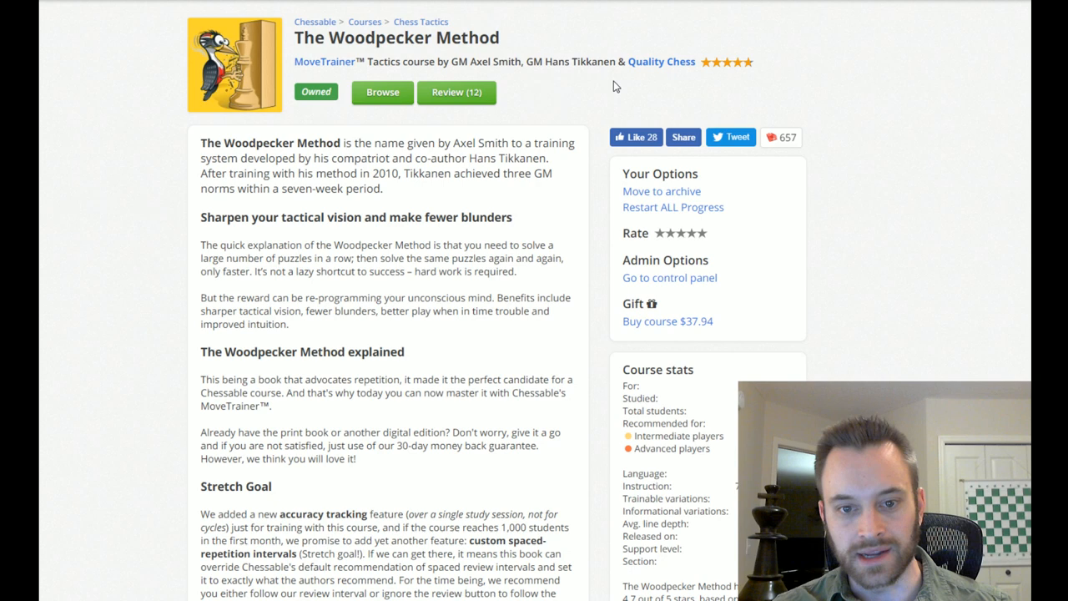
Scroll down The Woodpecker Method course page showing it owned with 12 reviews due
scroll(down, 3)
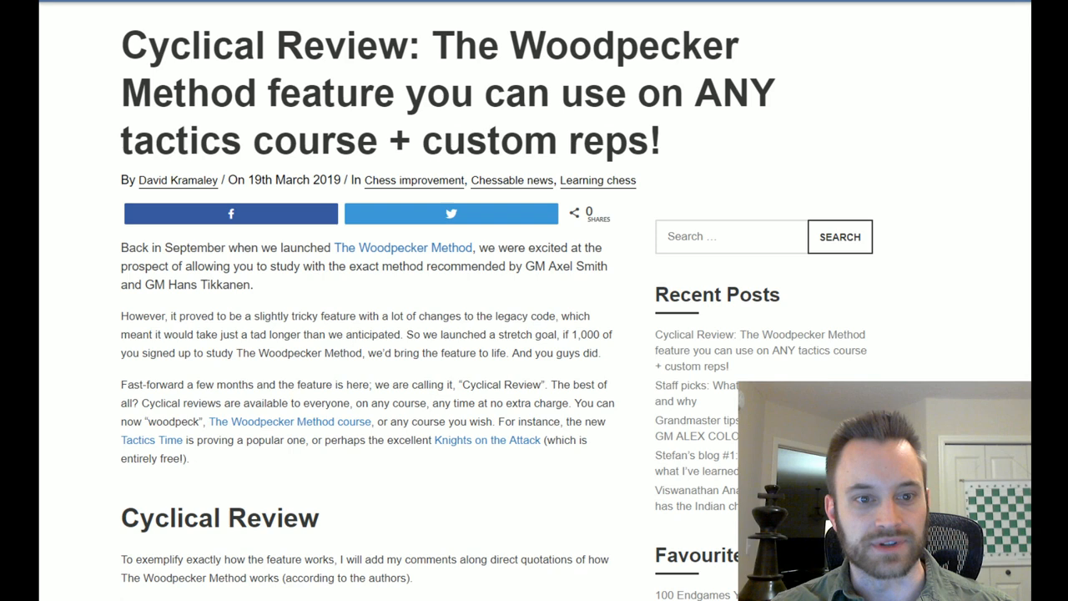
Read down the Cyclical Review article past the Woodpecker quotes to the Bonus PRO Custom Review Schedule heading
scroll(down, 3)
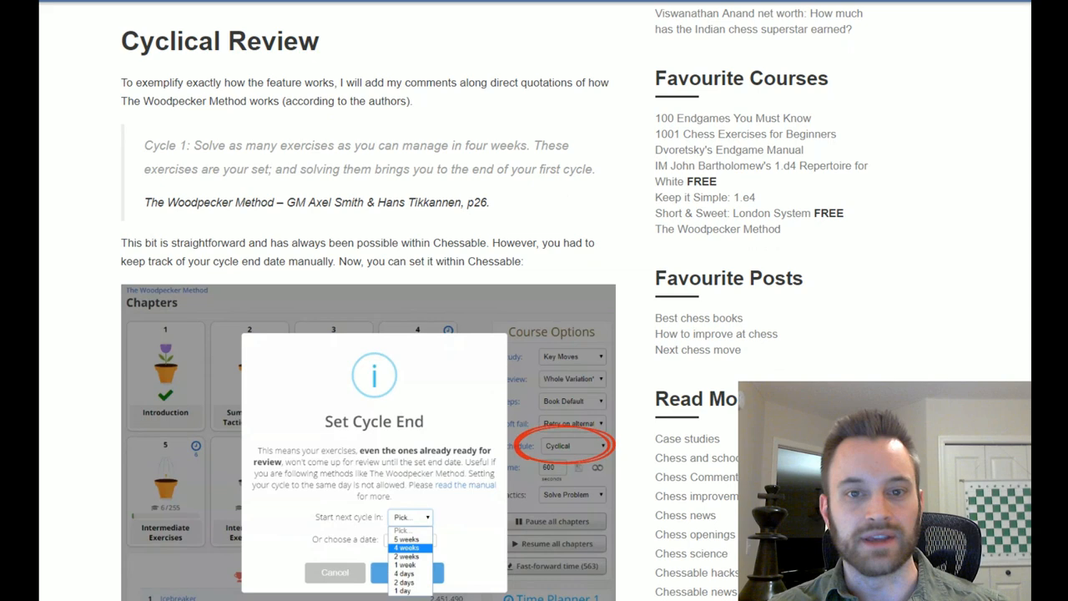
scroll(down, 3)
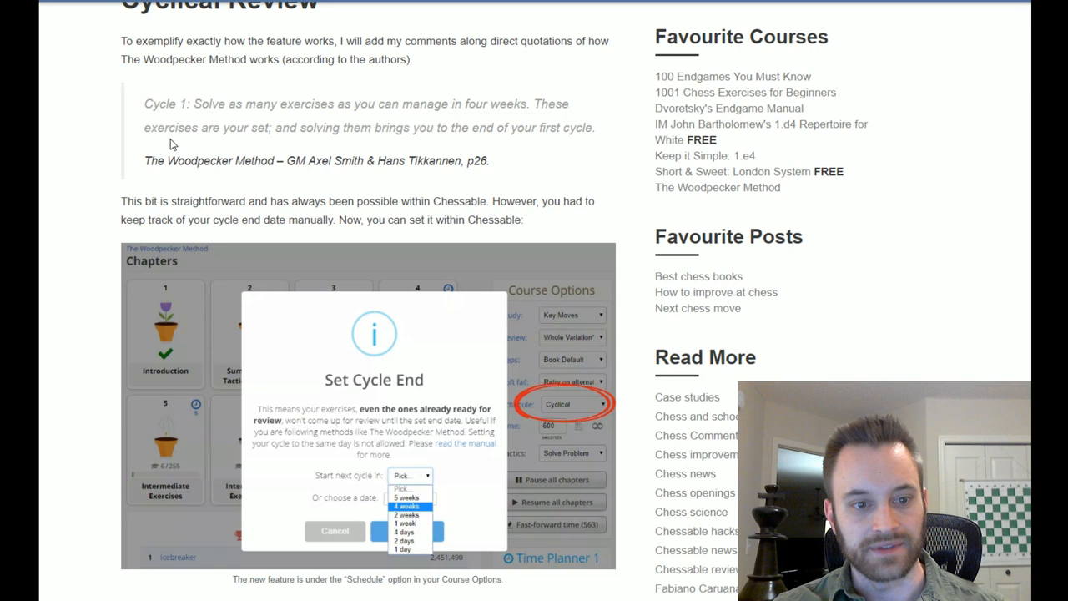
mouse_move(598, 140)
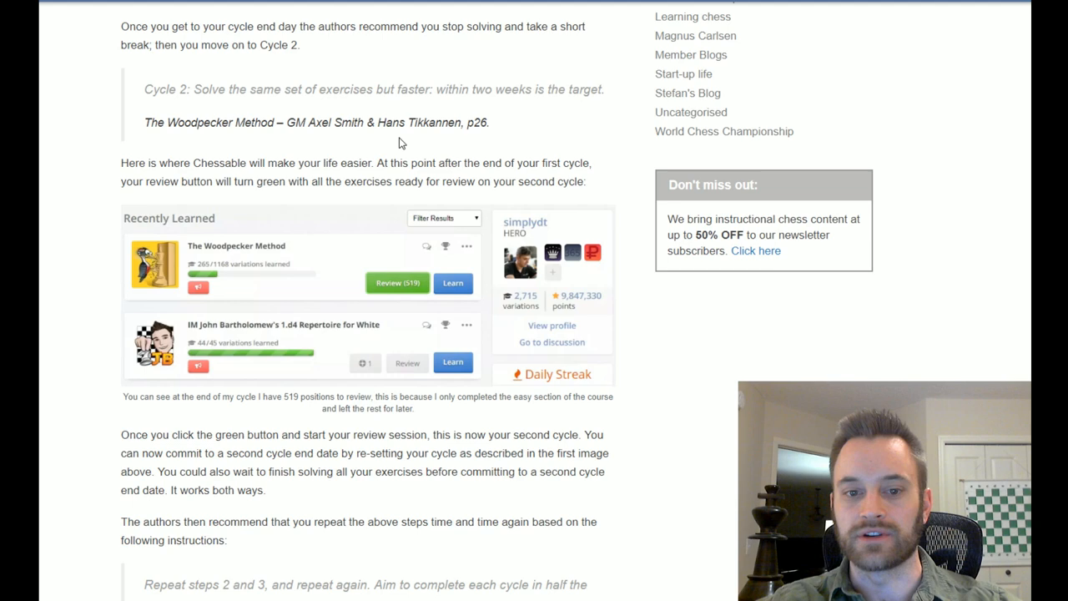
scroll(down, 3)
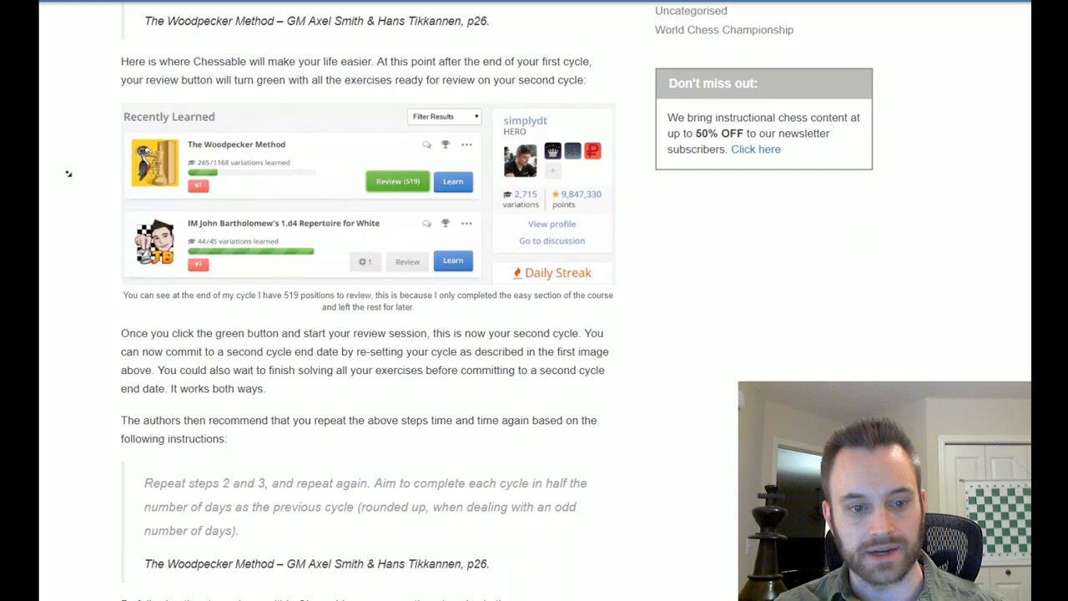
scroll(down, 3)
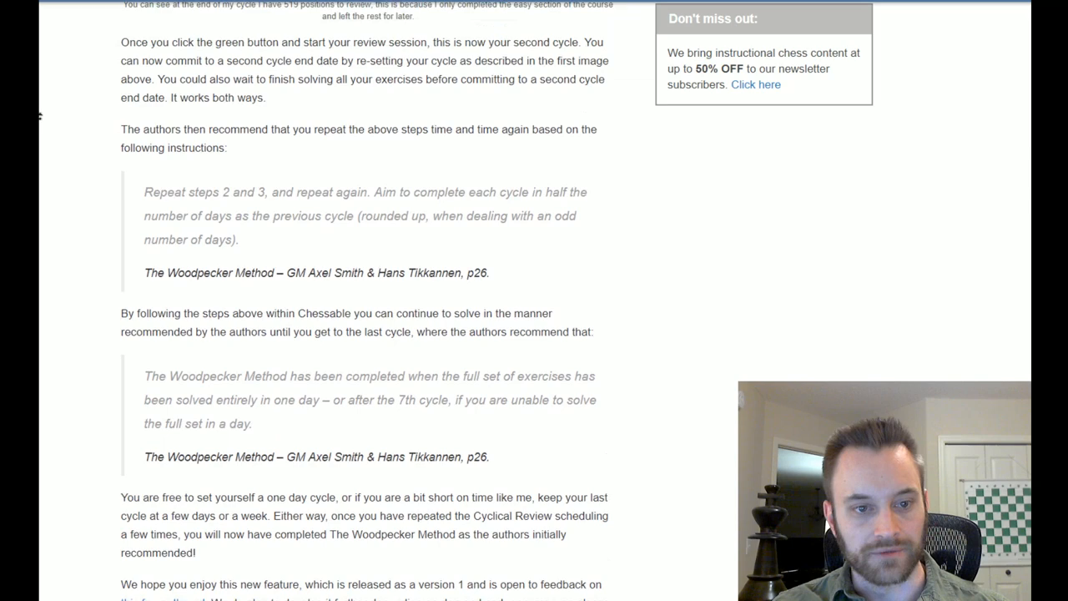
scroll(down, 3)
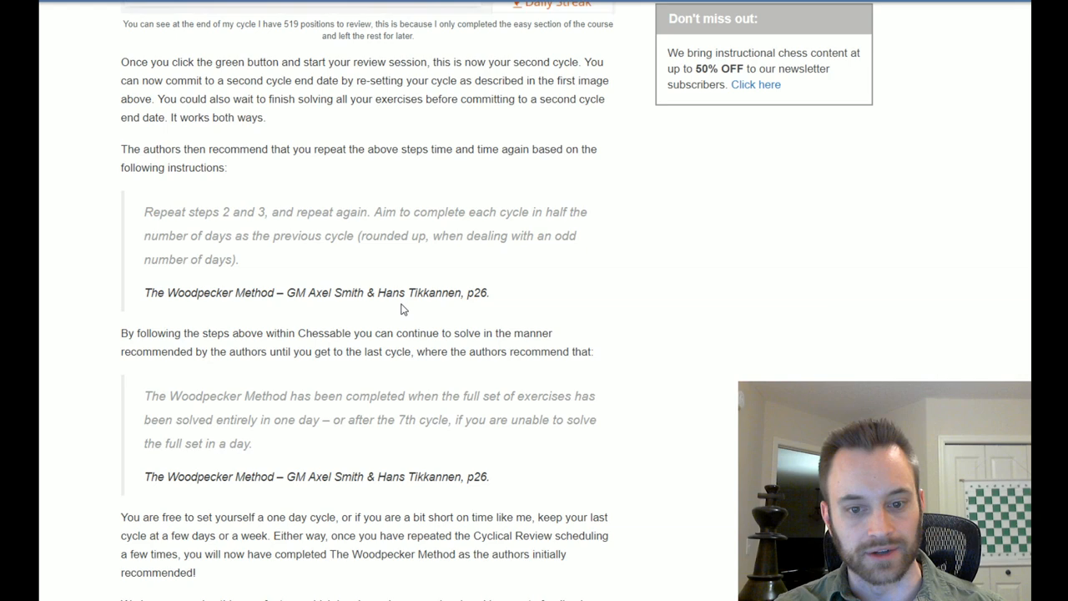
scroll(down, 3)
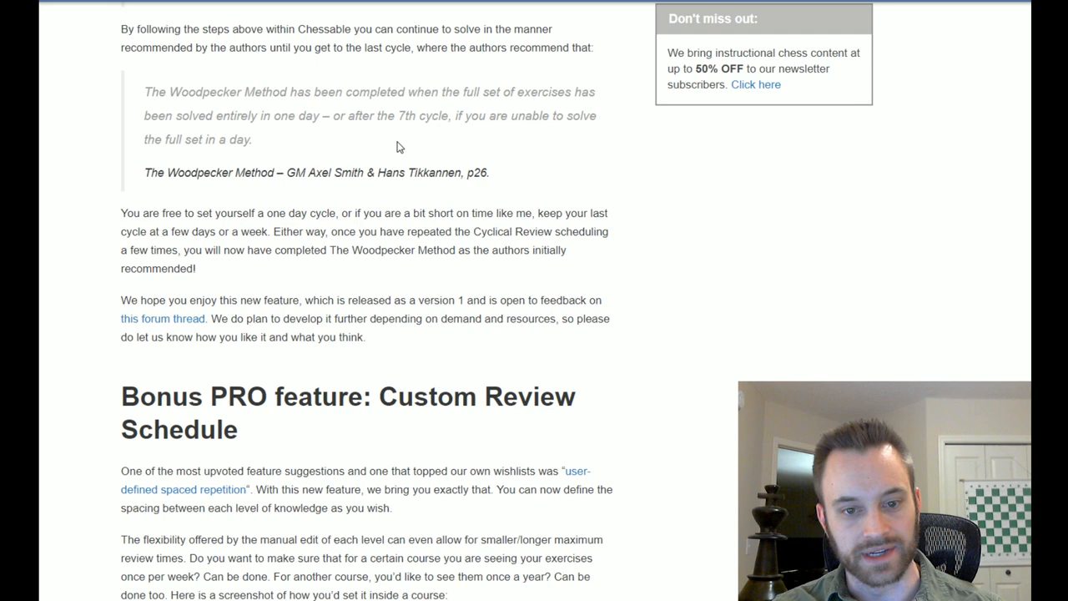
scroll(up, 3)
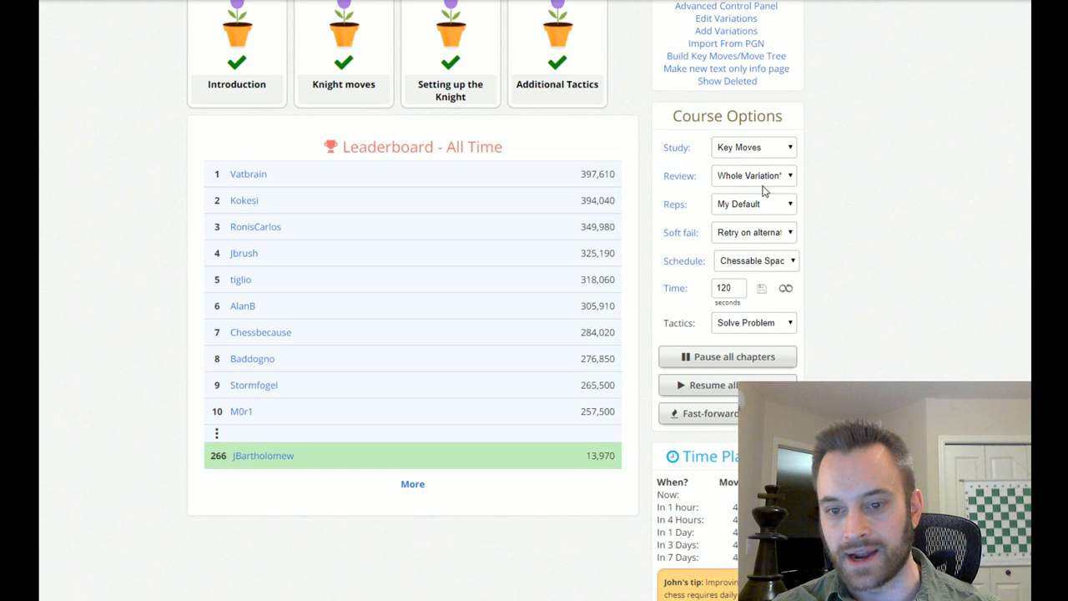
scroll(down, 3)
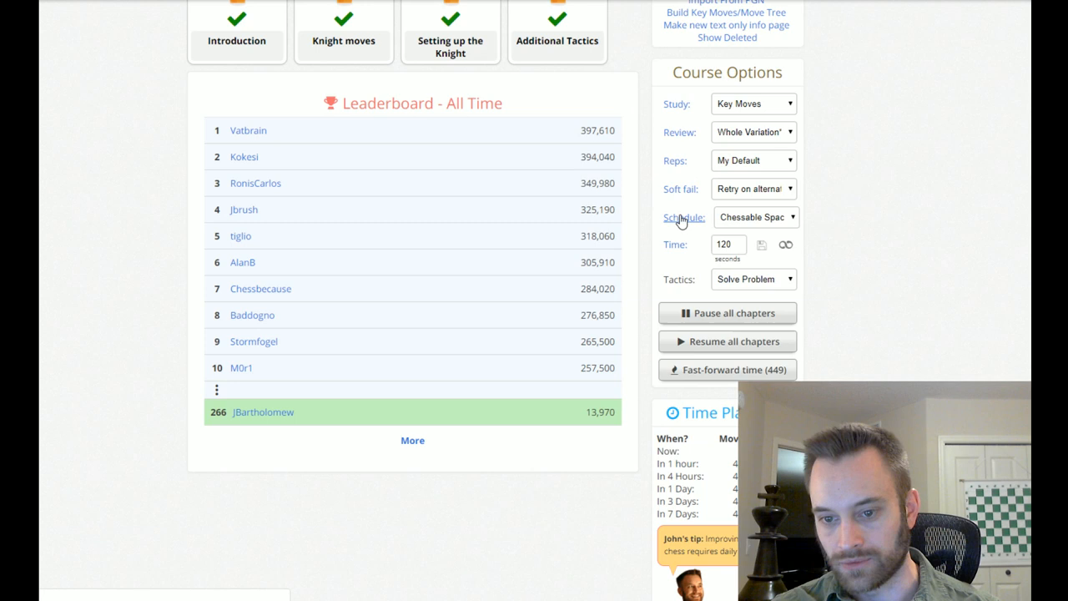
click(755, 217)
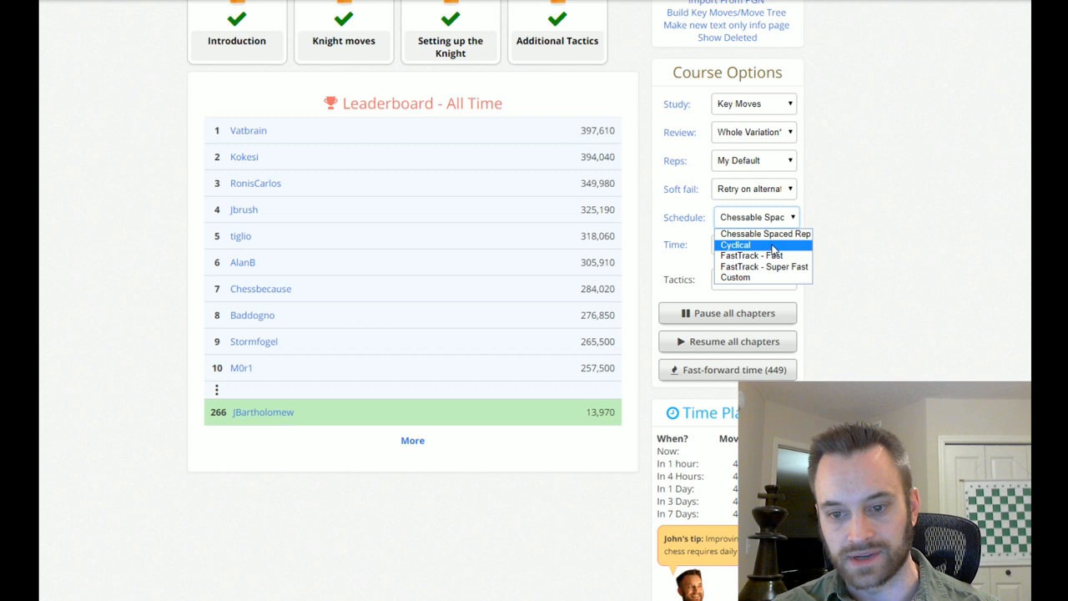
click(734, 243)
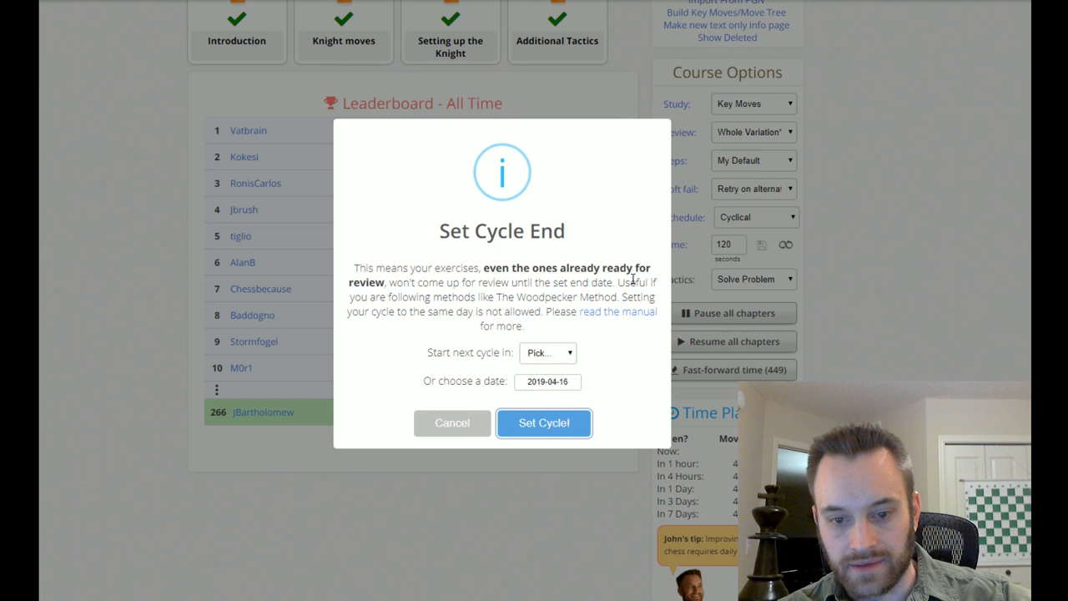
click(547, 351)
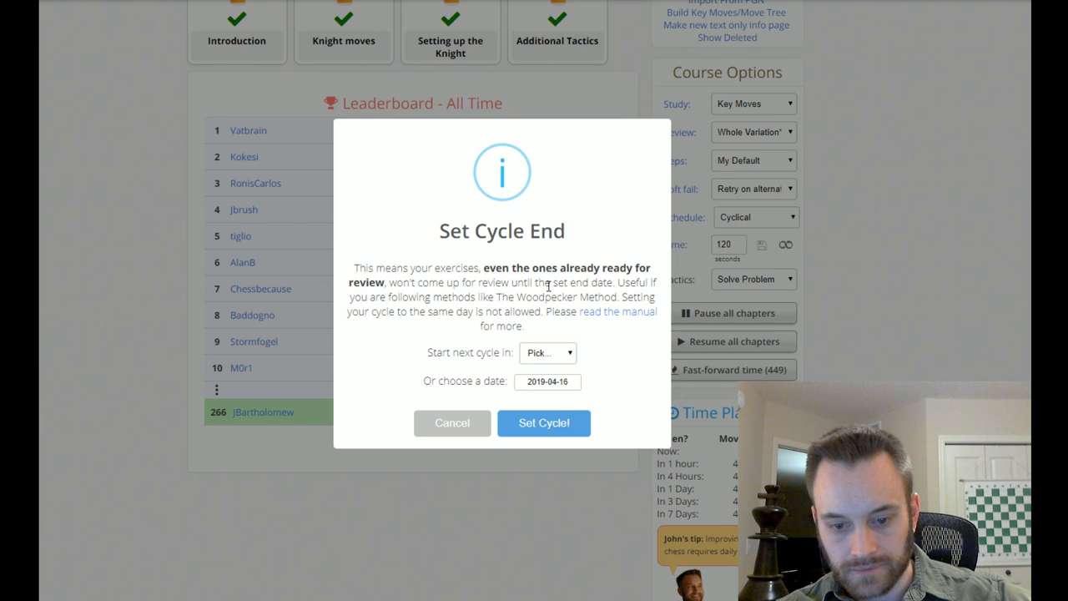
click(450, 423)
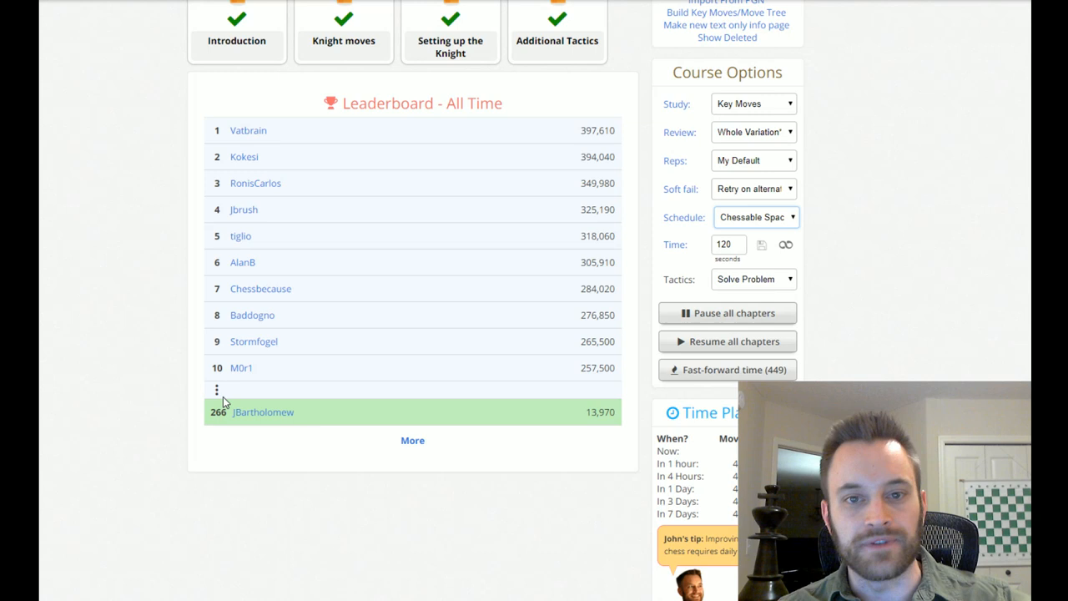
mouse_move(74, 304)
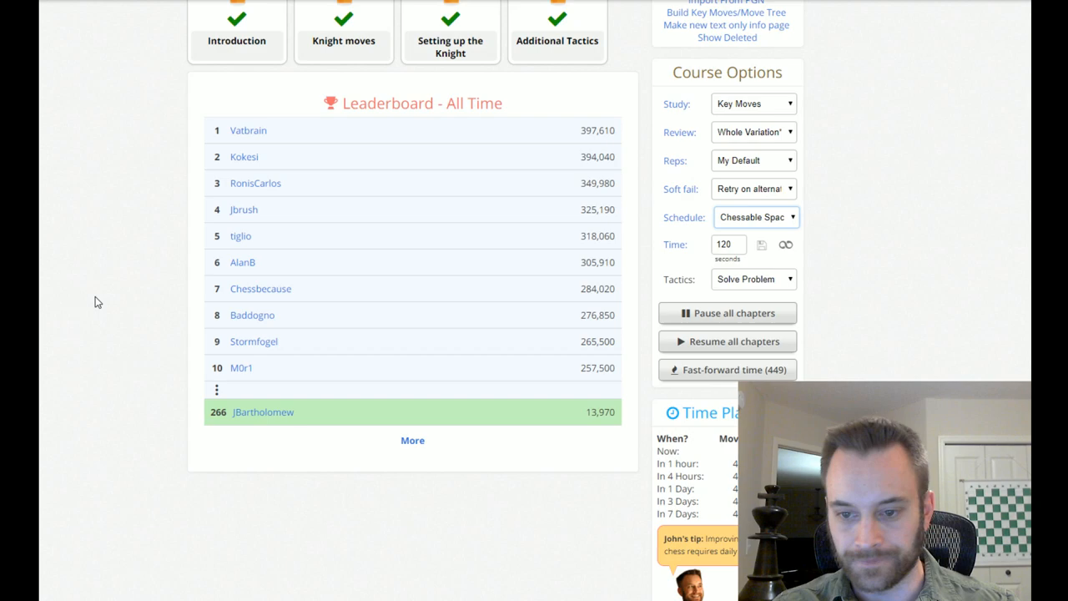
Scroll the article to the Custom Review Schedule section and its settings screenshot
scroll(down, 3)
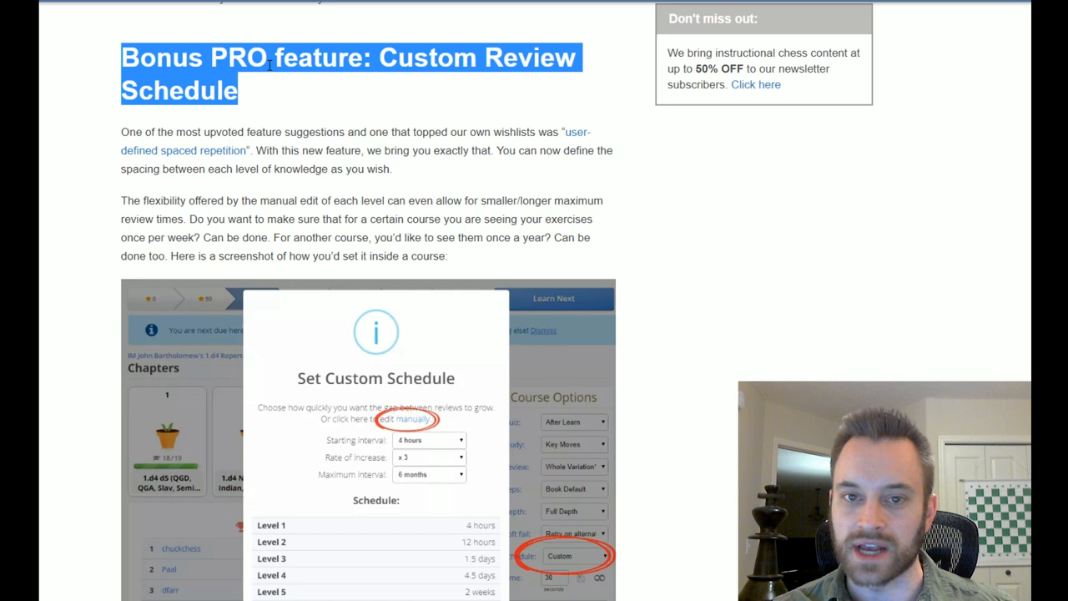
scroll(down, 3)
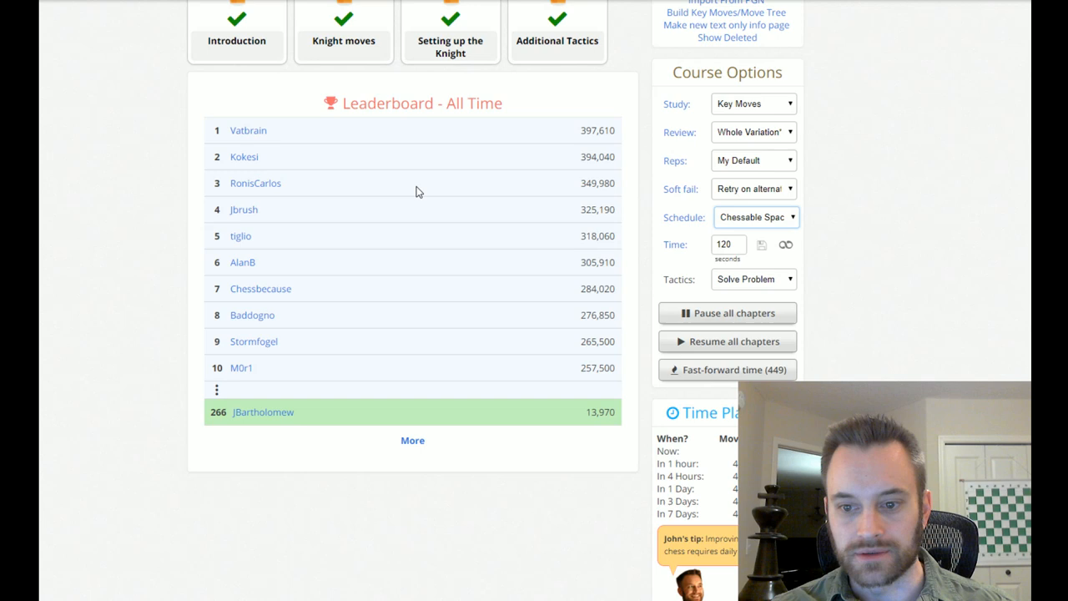
Choose Custom from the Schedule dropdown: 4-hour start, ×2.5 growth, 6-month maximum
click(754, 217)
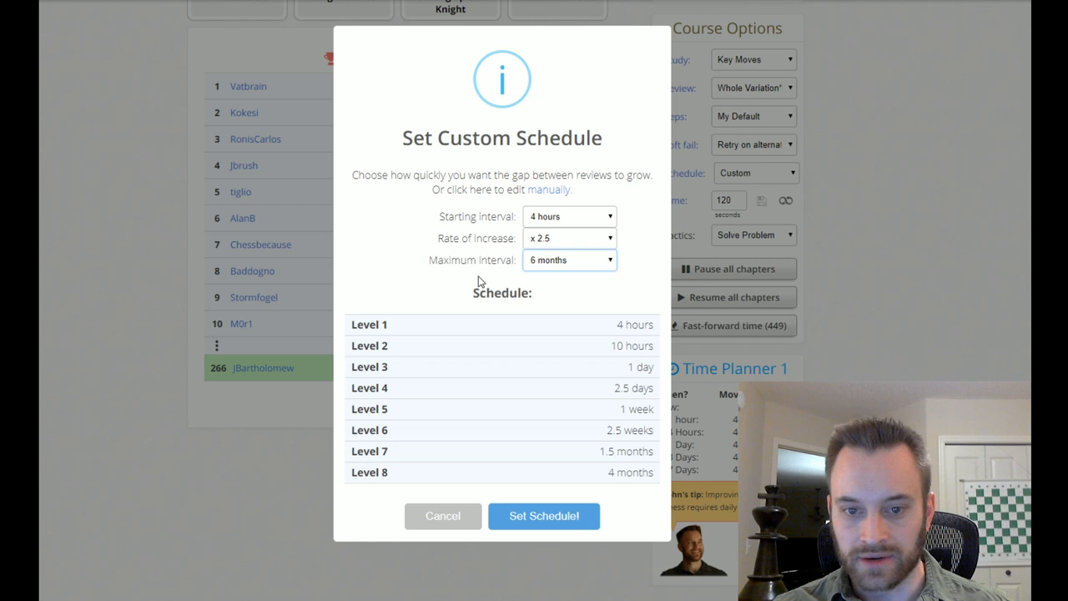
mouse_move(480, 244)
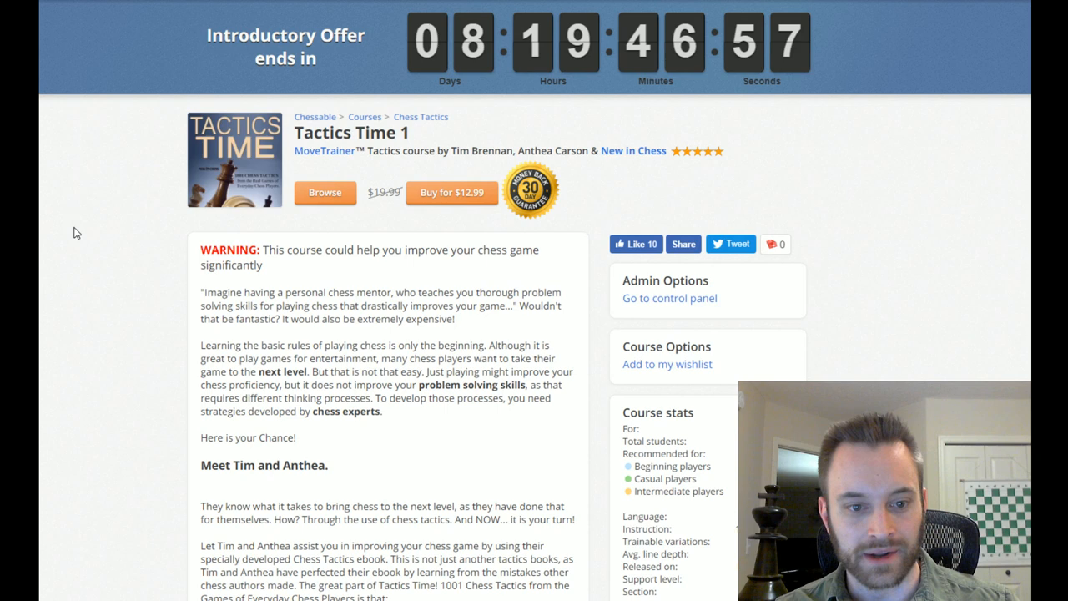
Scroll through the Tactics Time 1 description, course options and course stats
scroll(down, 3)
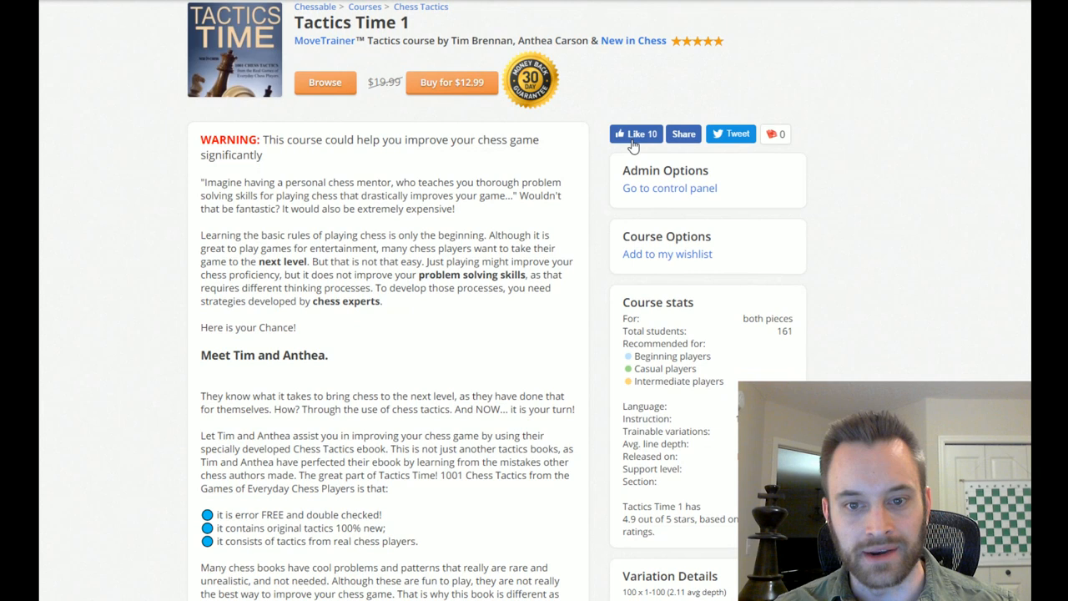
scroll(down, 3)
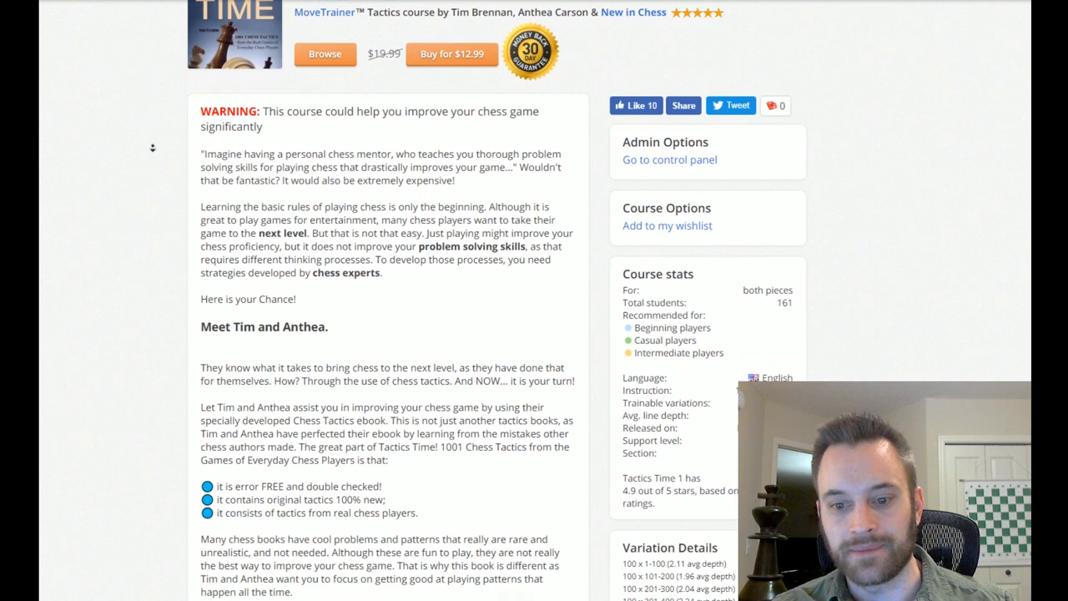
scroll(down, 3)
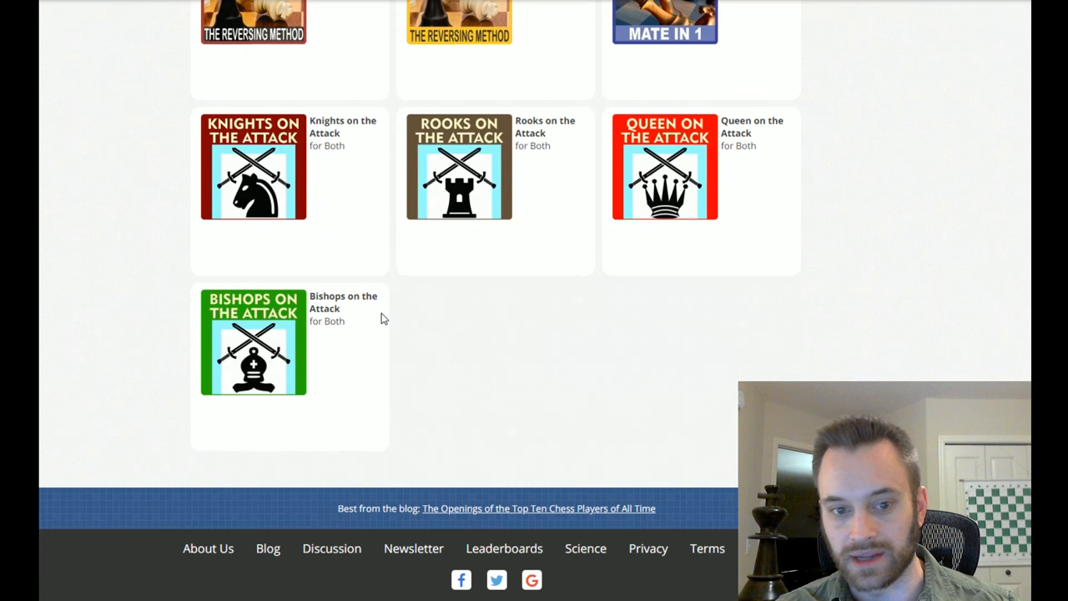
mouse_move(674, 397)
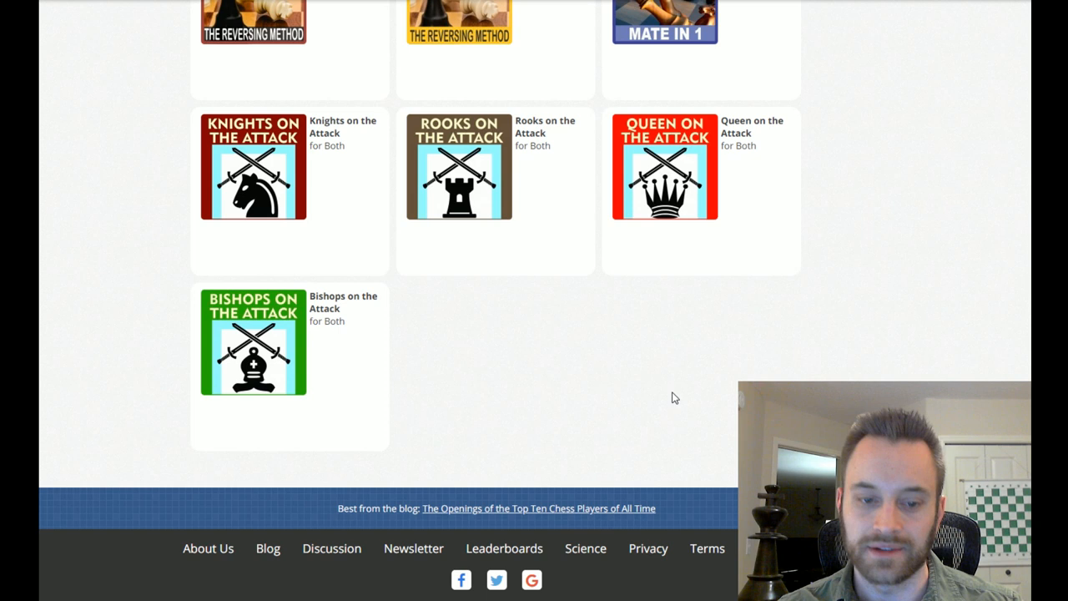
mouse_move(794, 272)
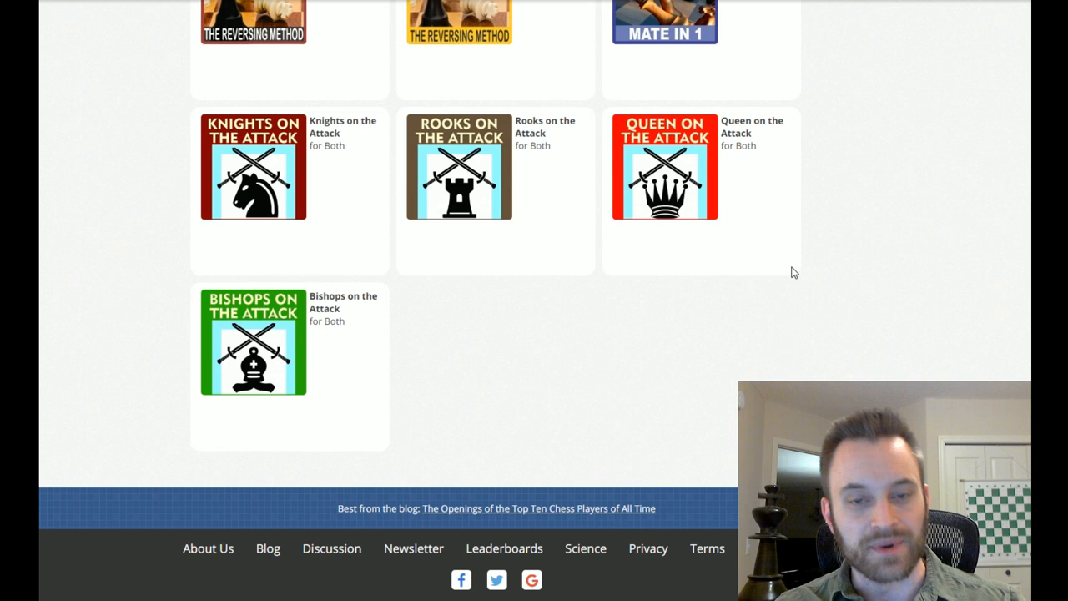